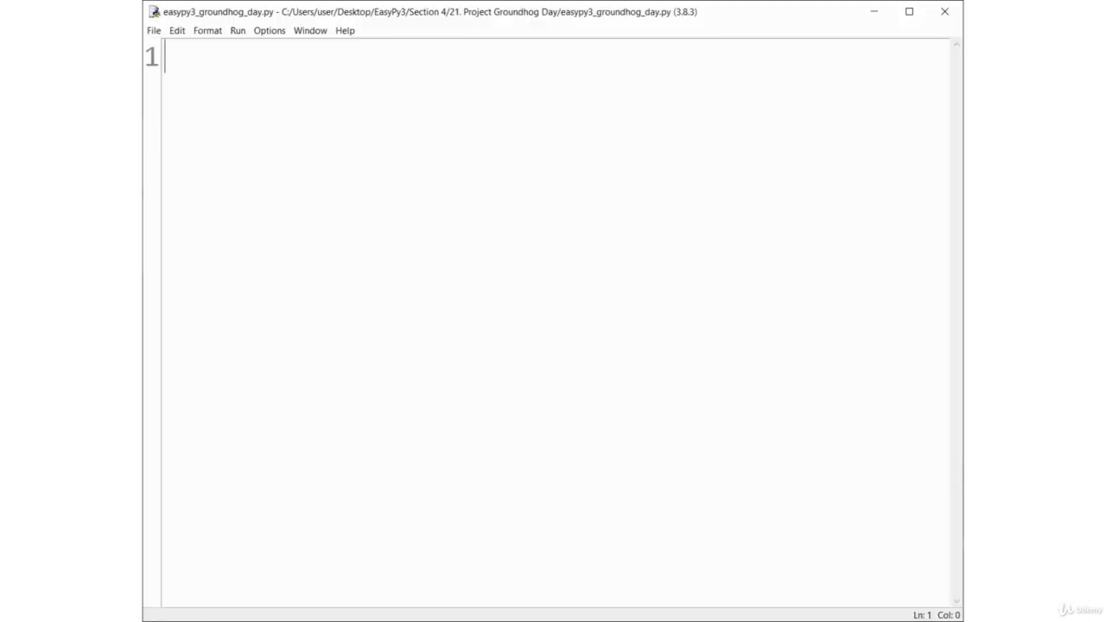
Write 'import time' and set perfect_number = 12_395 at the top of the script
text(i)
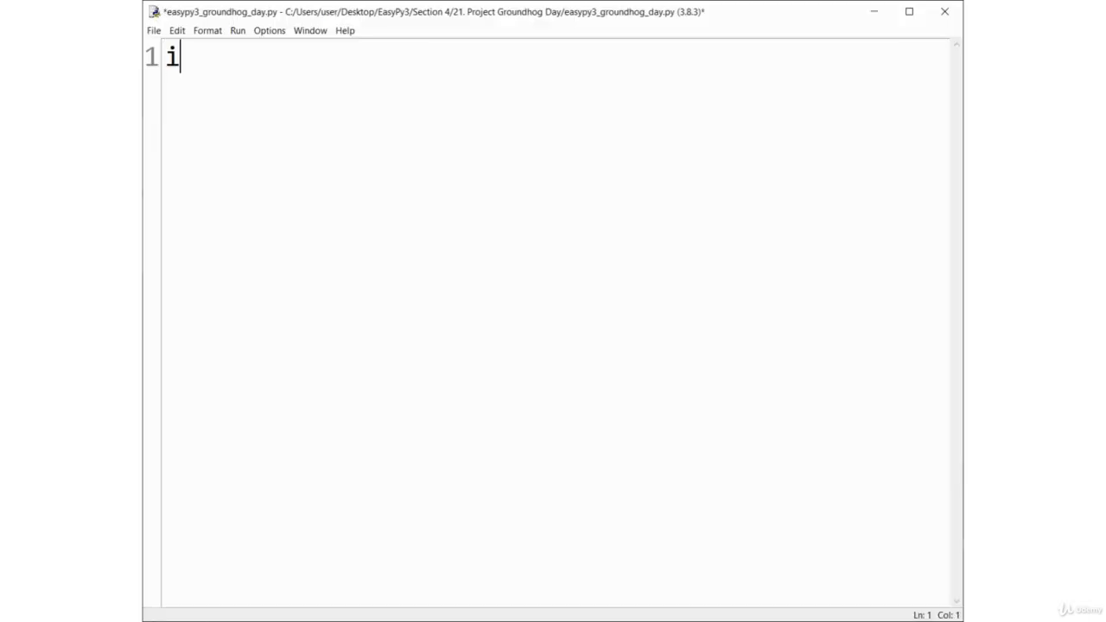
text(mport ti)
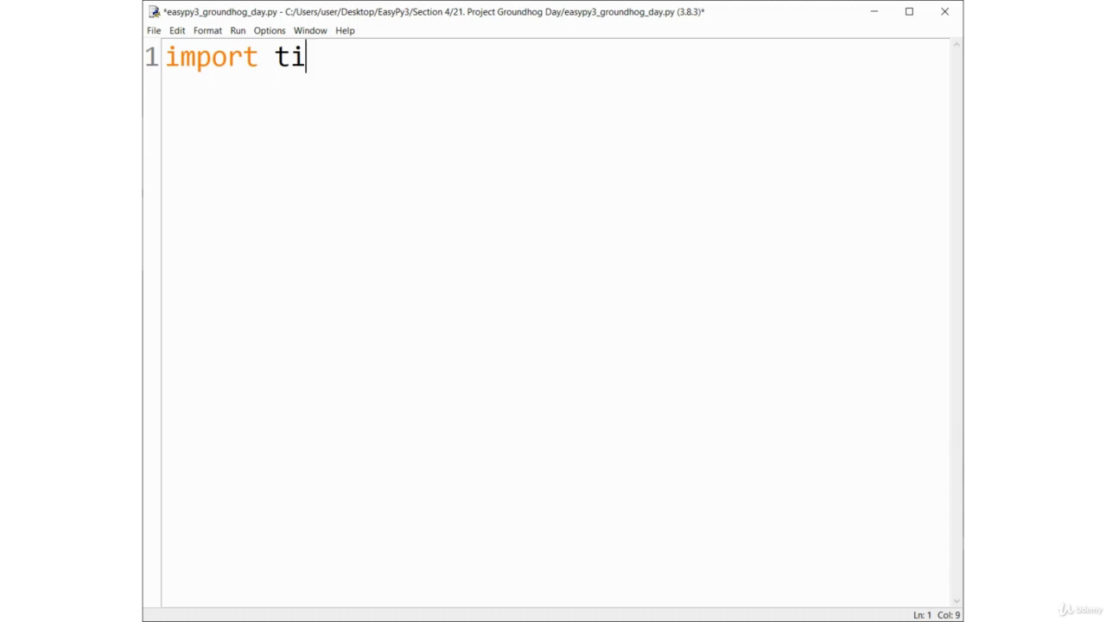
text(me)
text(p)
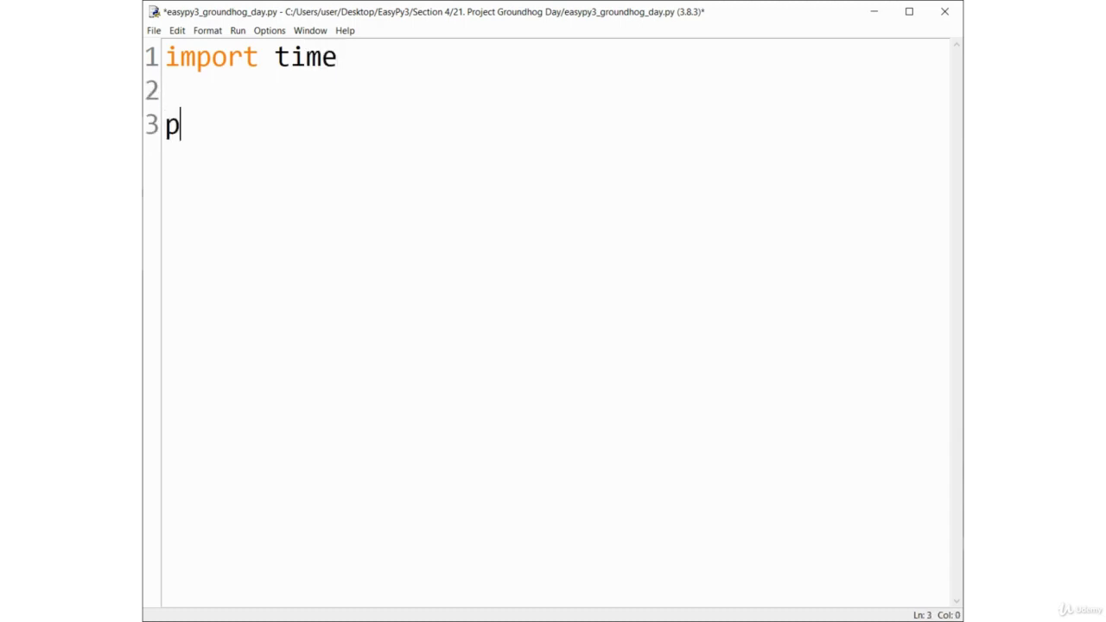
text(erfect_)
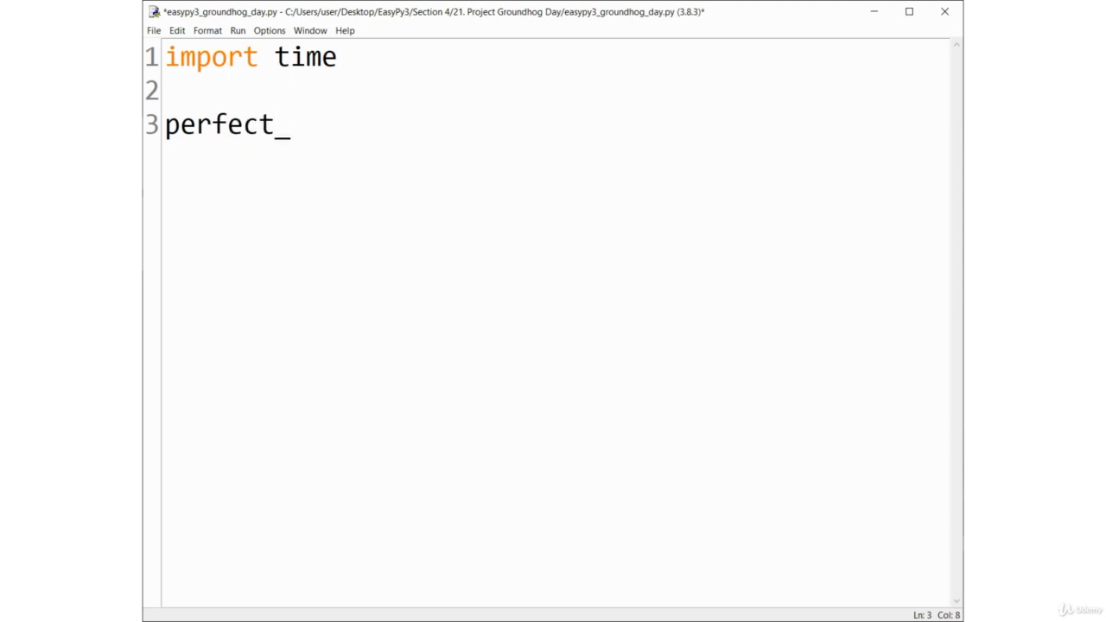
text(number =)
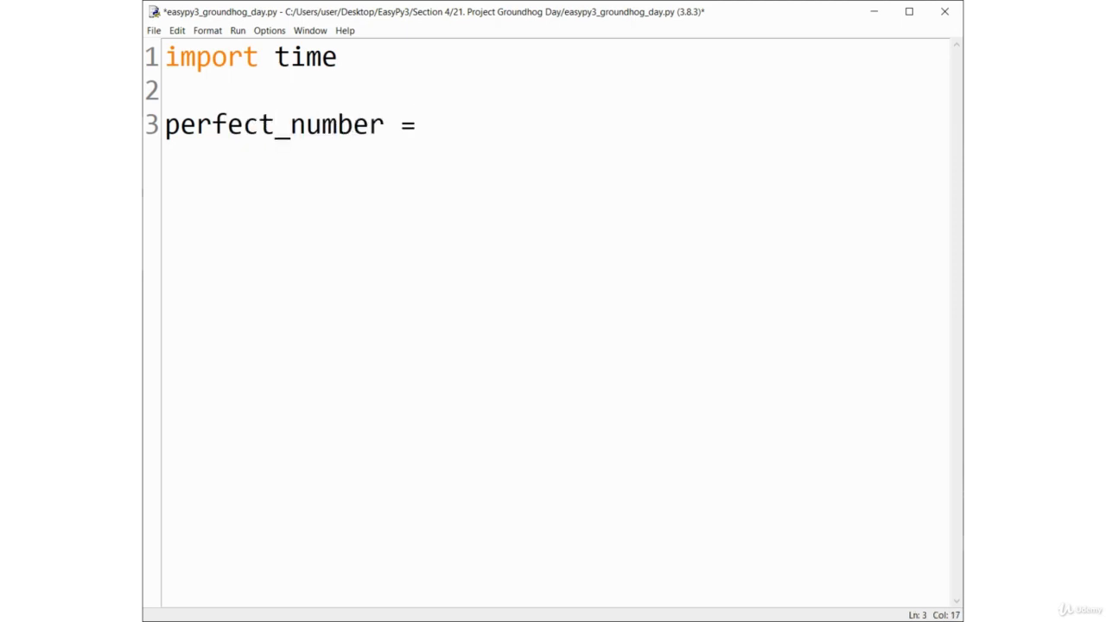
text(12_395)
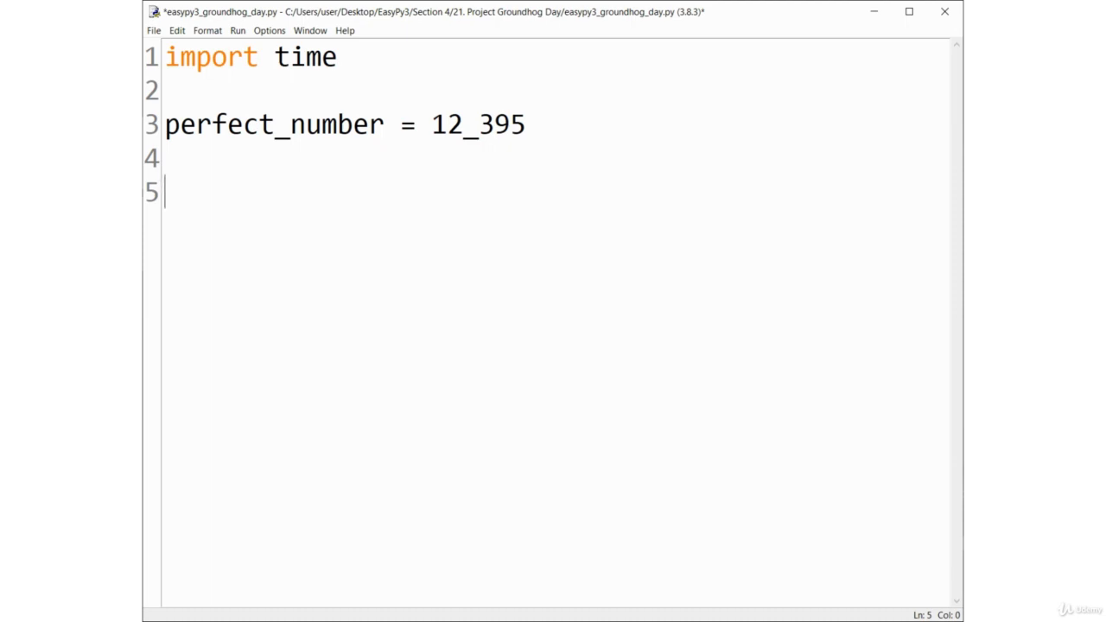
Define clock1 and clock2 as triple-quoted ASCII box clocks reading 5|5|9 and 6|0|0
text(clock)
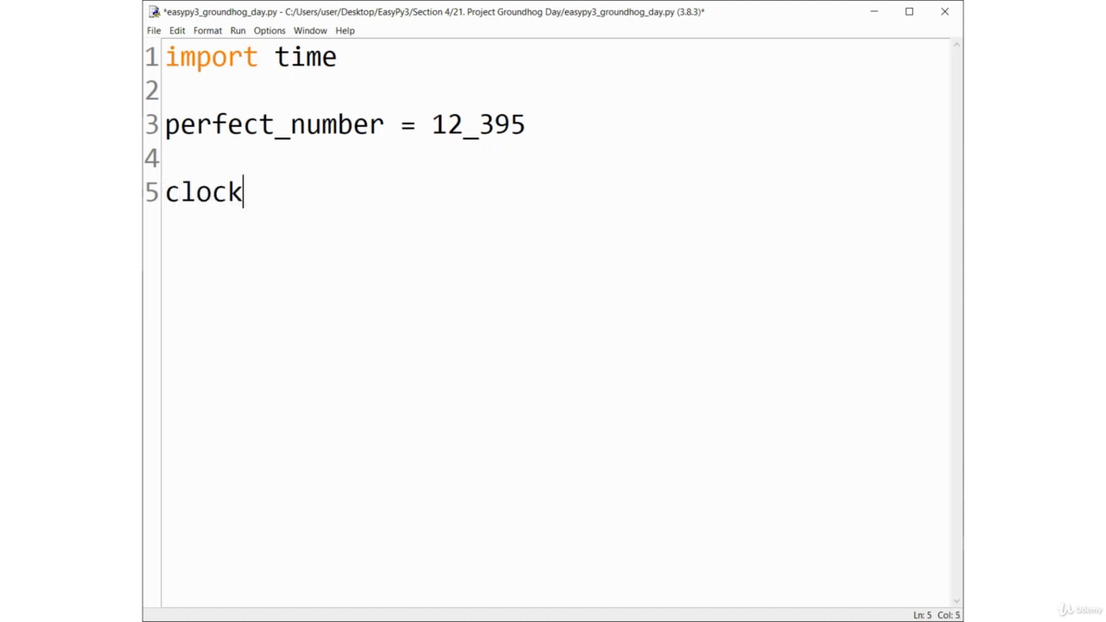
text(1= """)
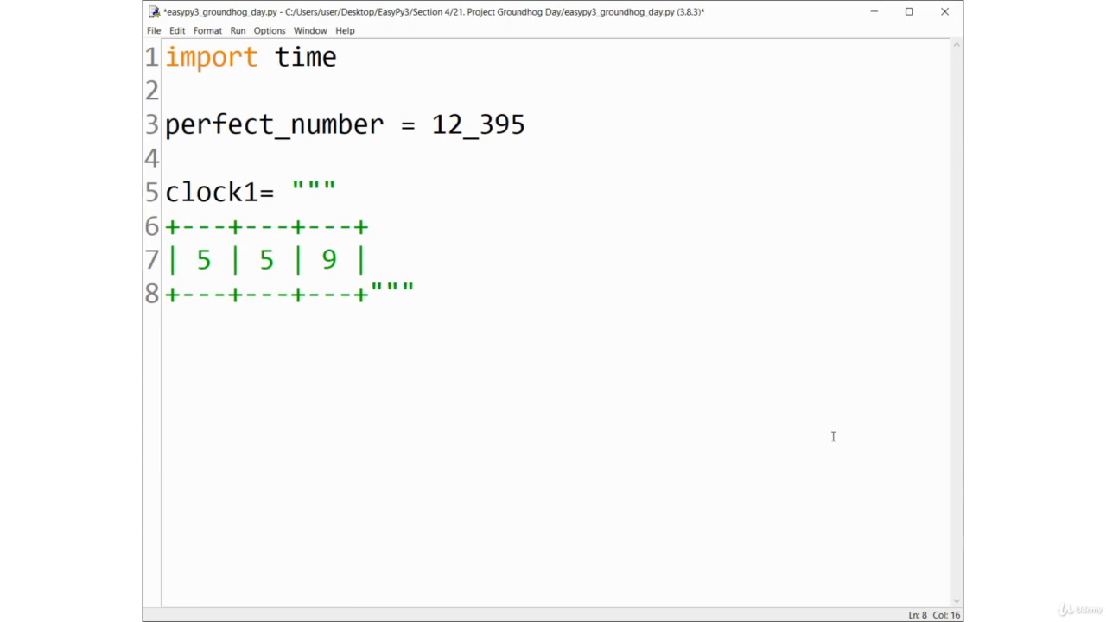
text(clock)
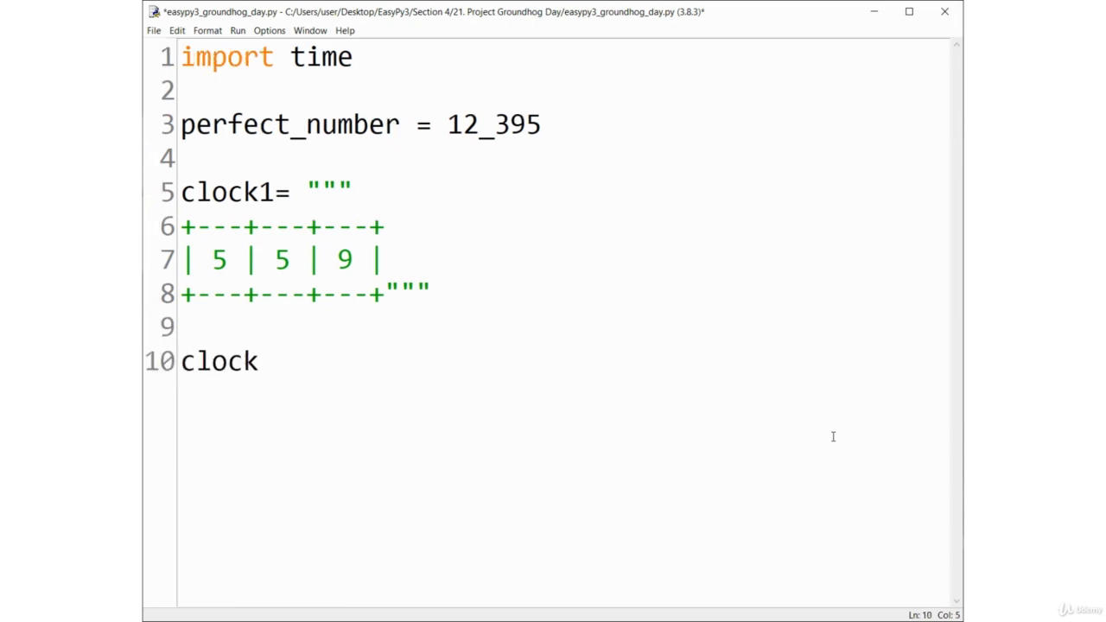
text(2 = """)
text(| 6 | 0 | 0 |)
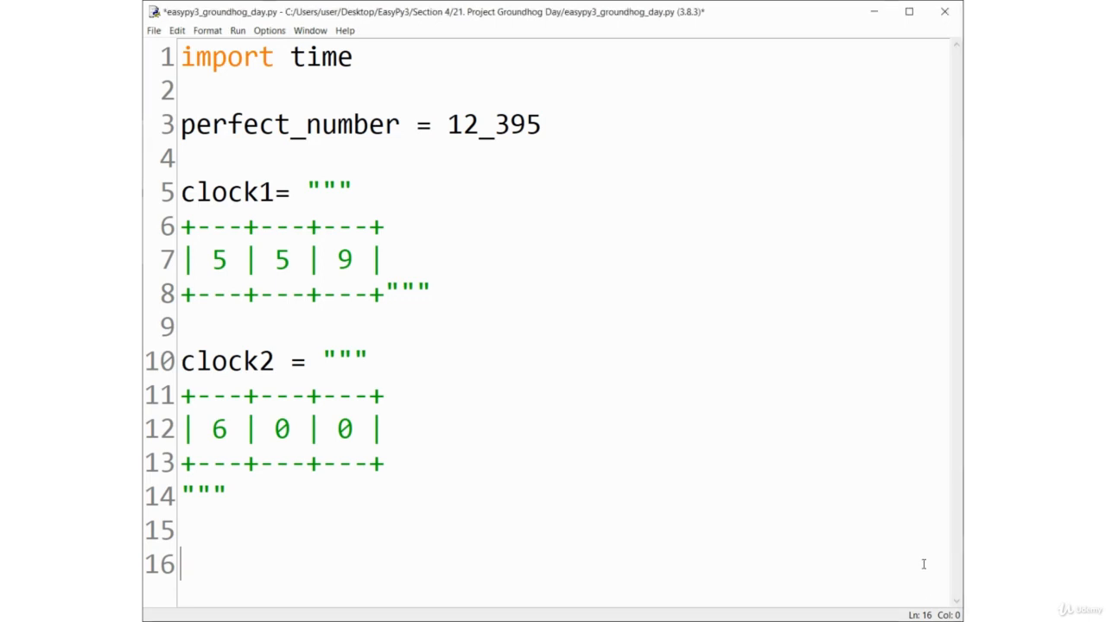
mouse_move(875, 532)
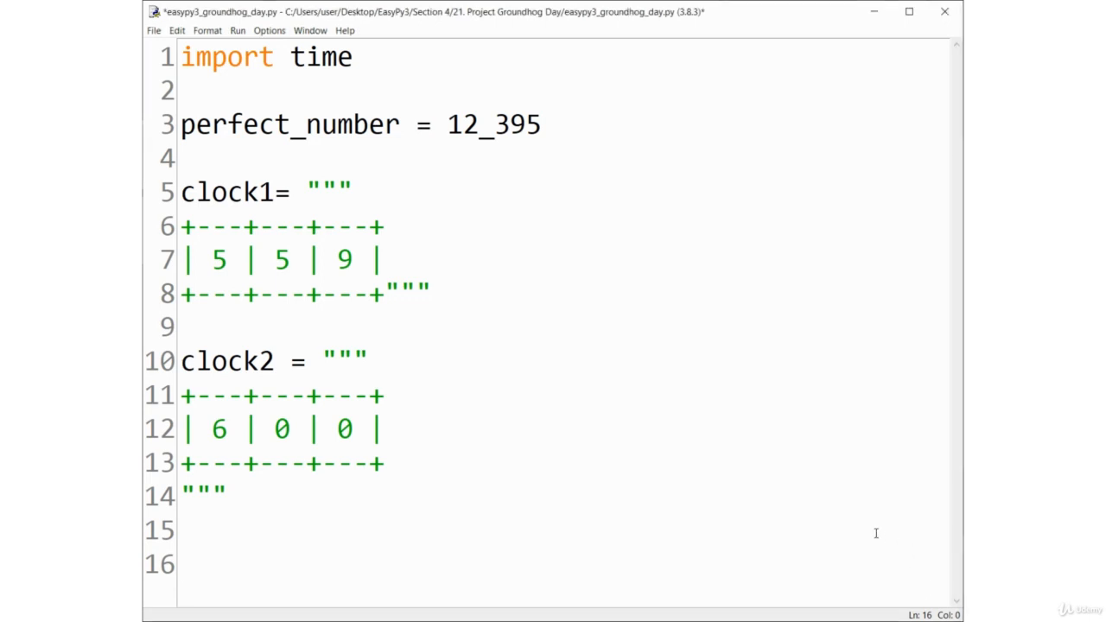
mouse_move(875, 529)
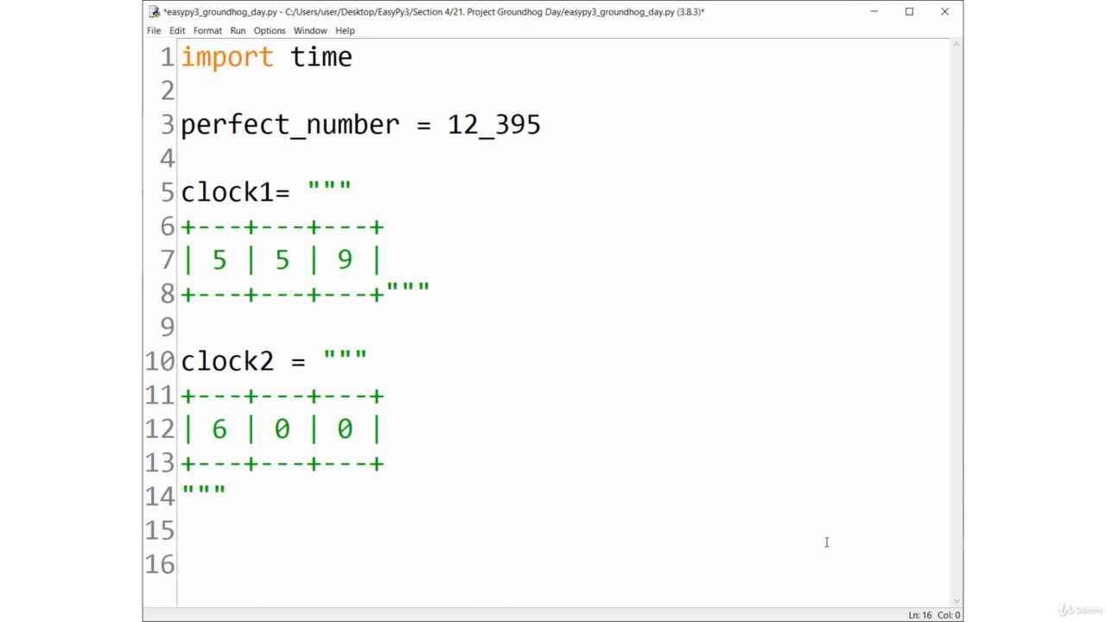
Add a print() of the boxed Groundhog Day welcome banner, 2 February 2020
text(print(""")
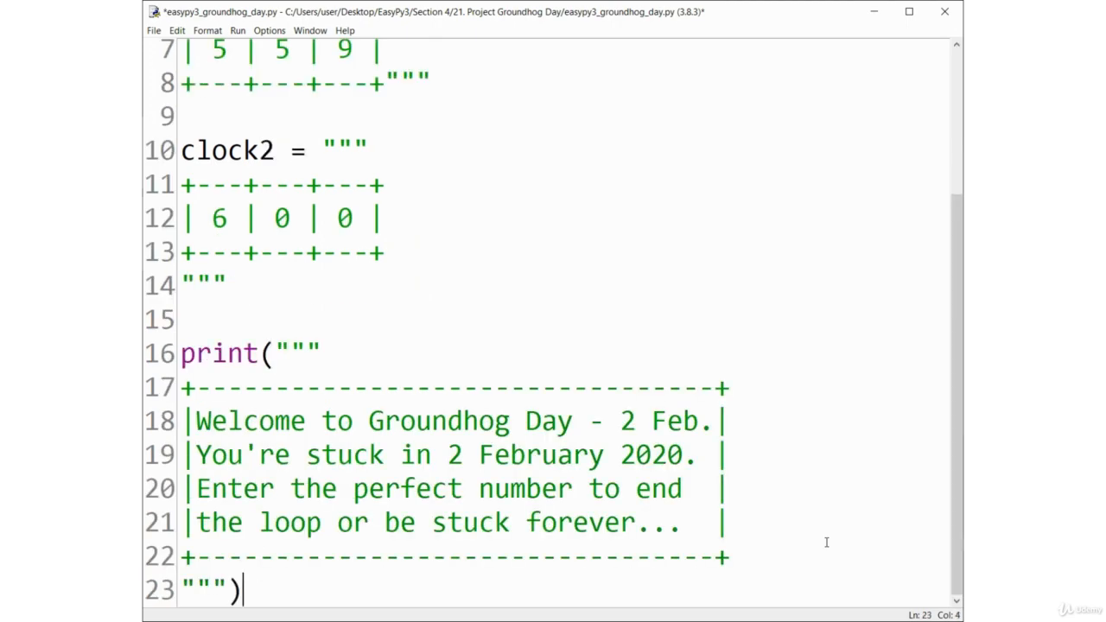
key(F5)
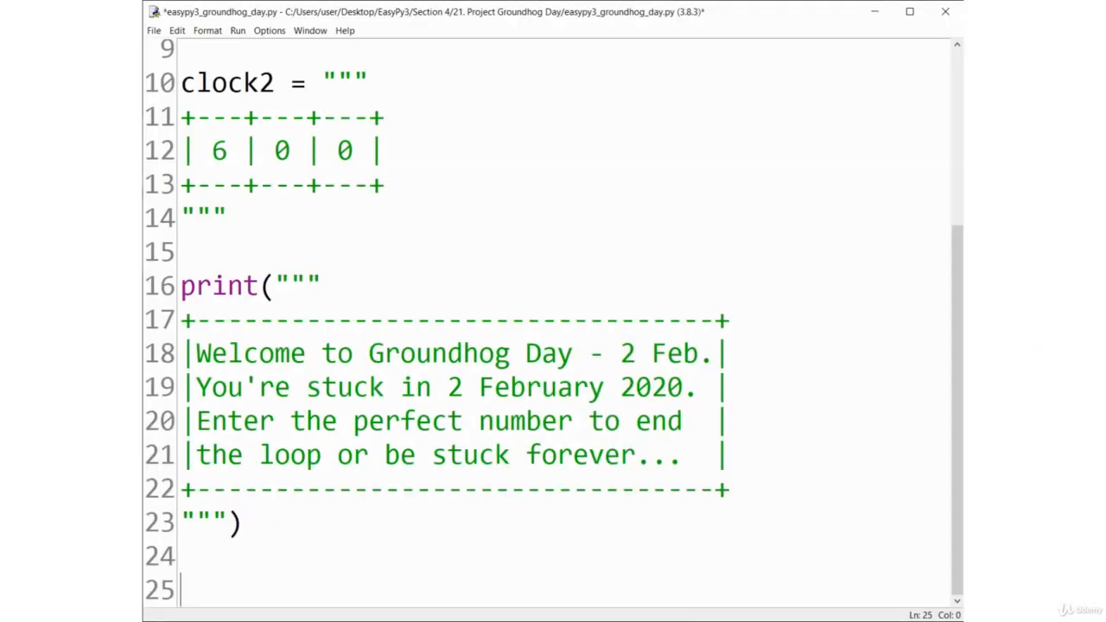
Read the guess with number = int(input("Enter number: "))
text(number)
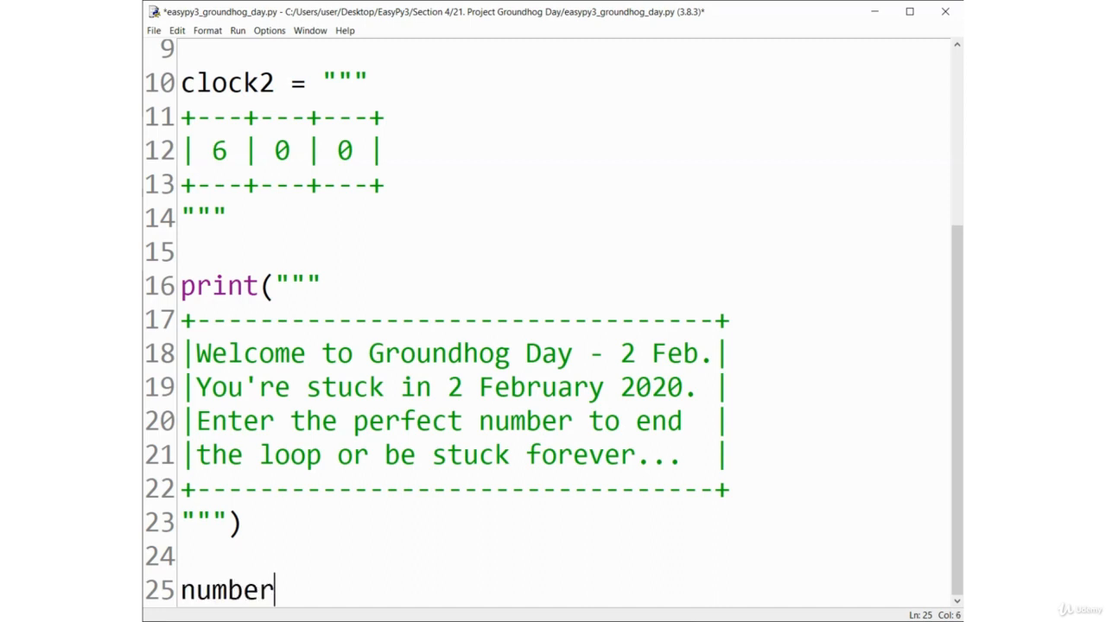
text(=)
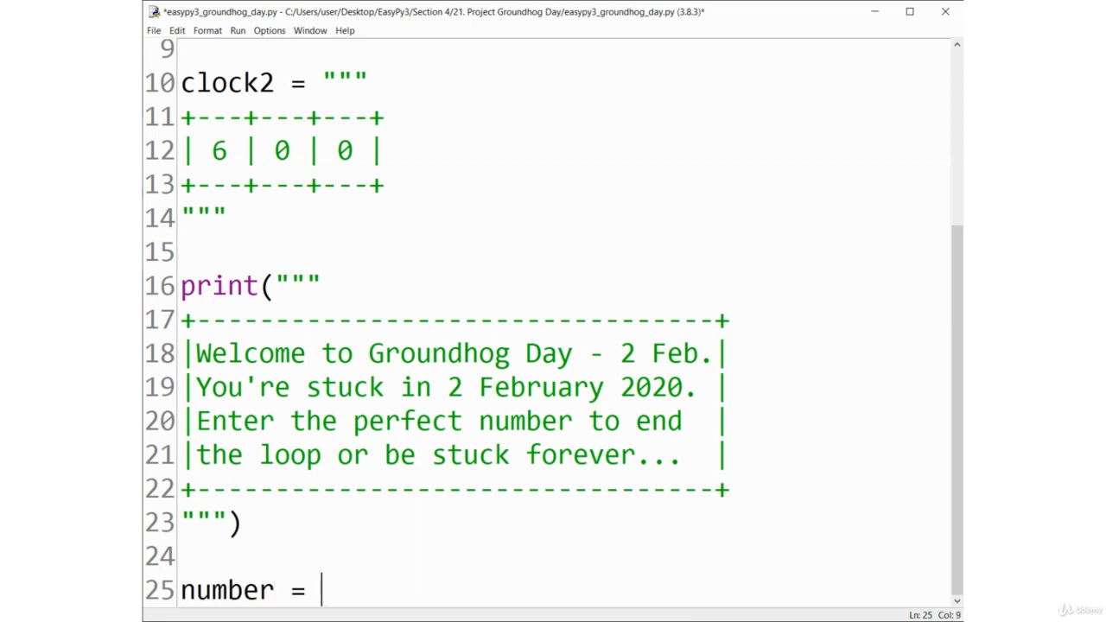
text(input)
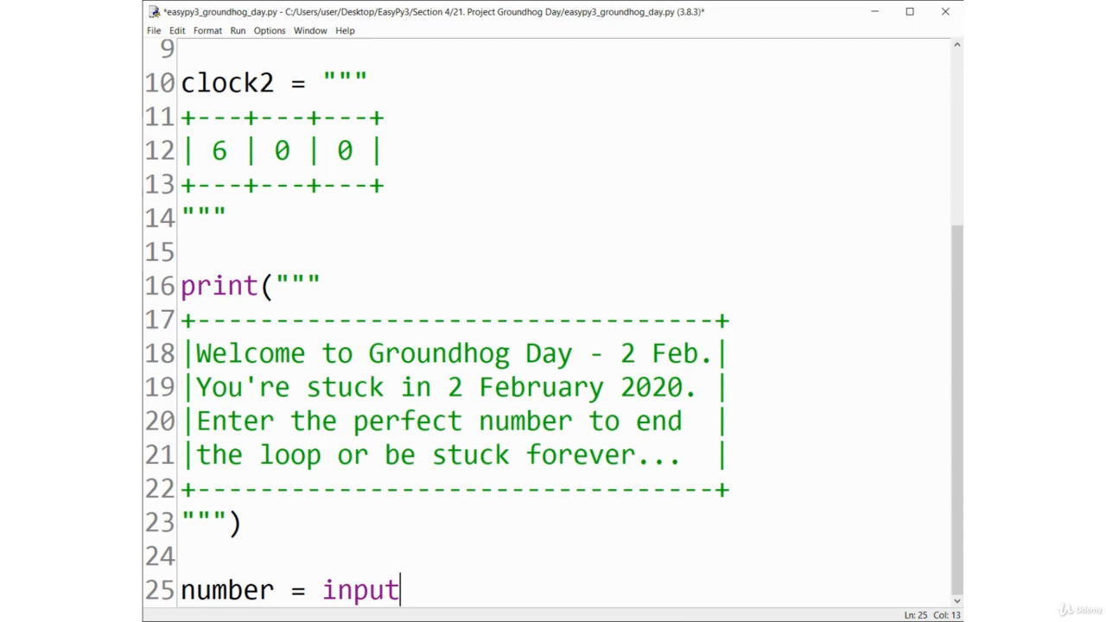
text(("Enter number:)
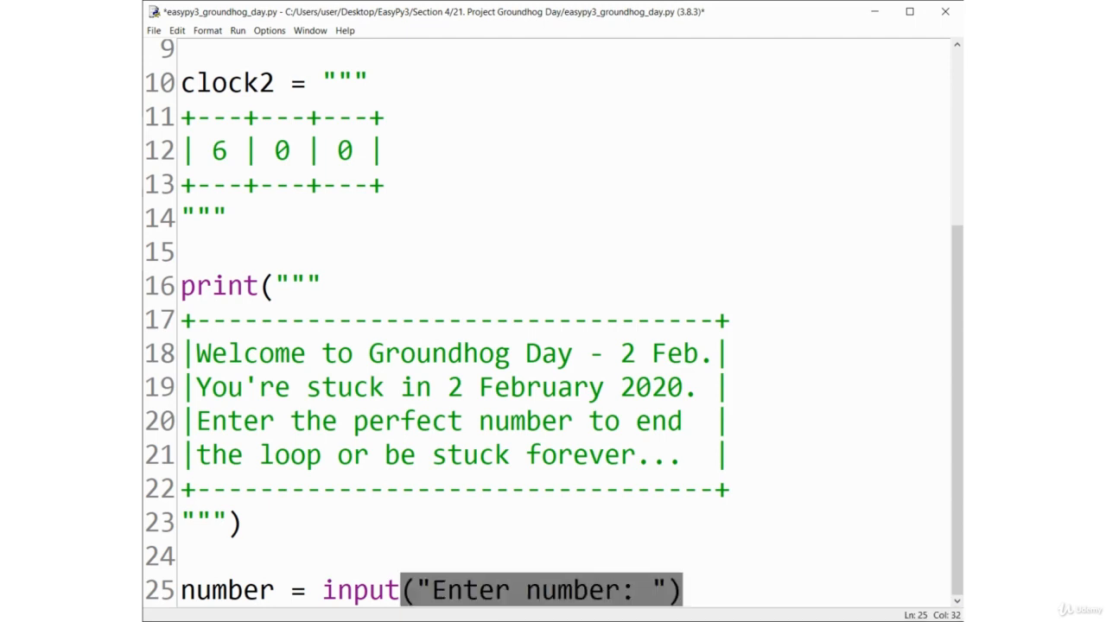
click(325, 592)
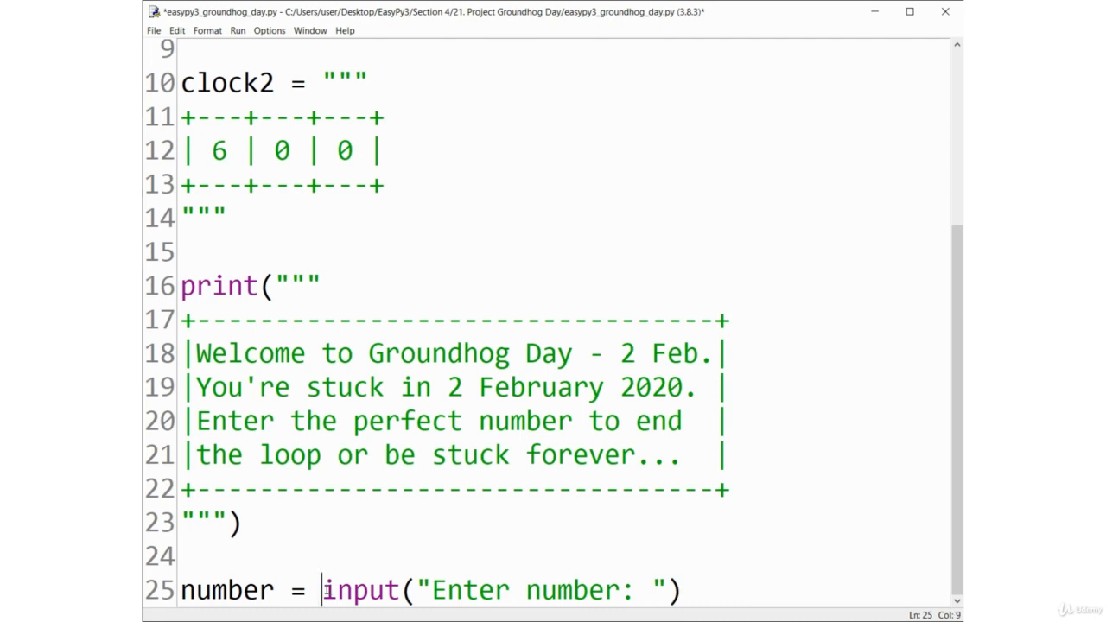
text(int()
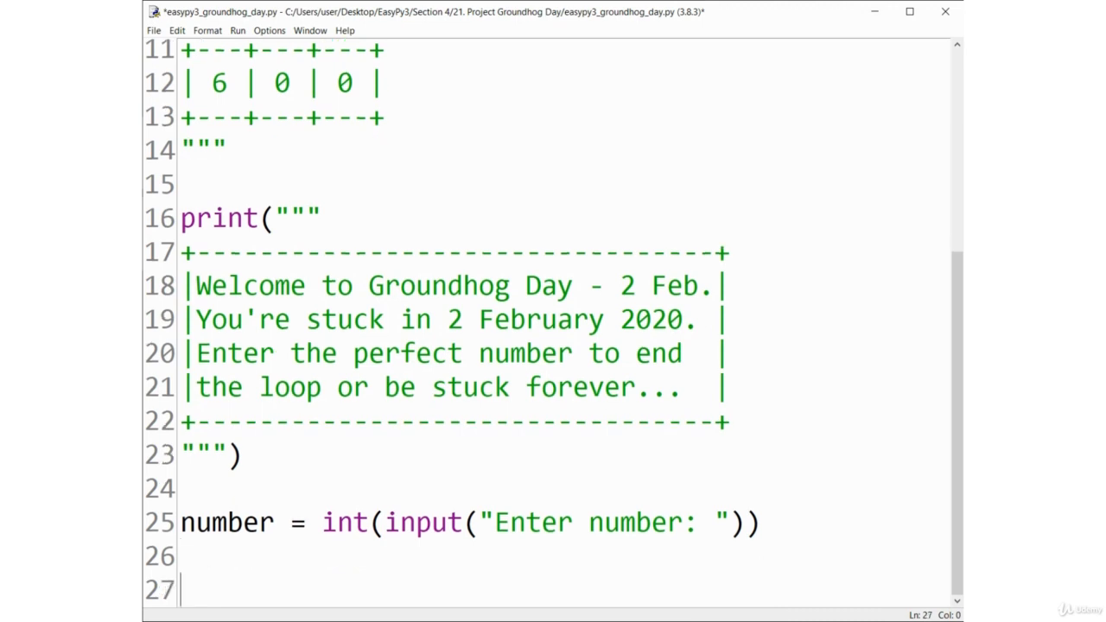
Start a while number != perfect_number loop with an if number < perfect_number branch
text(while)
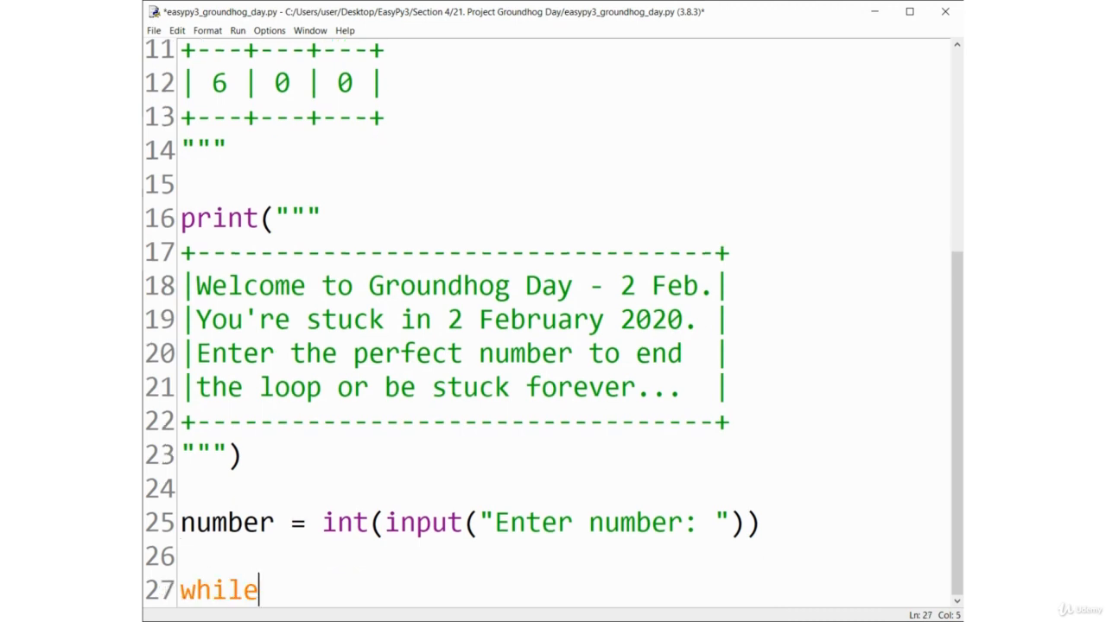
text(number)
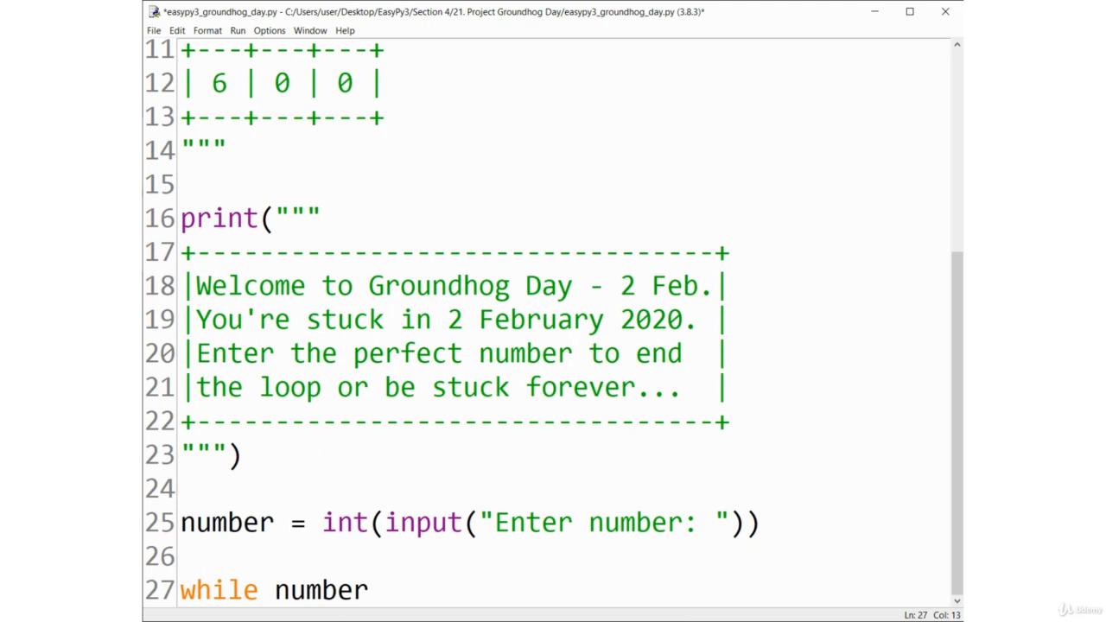
text(!=)
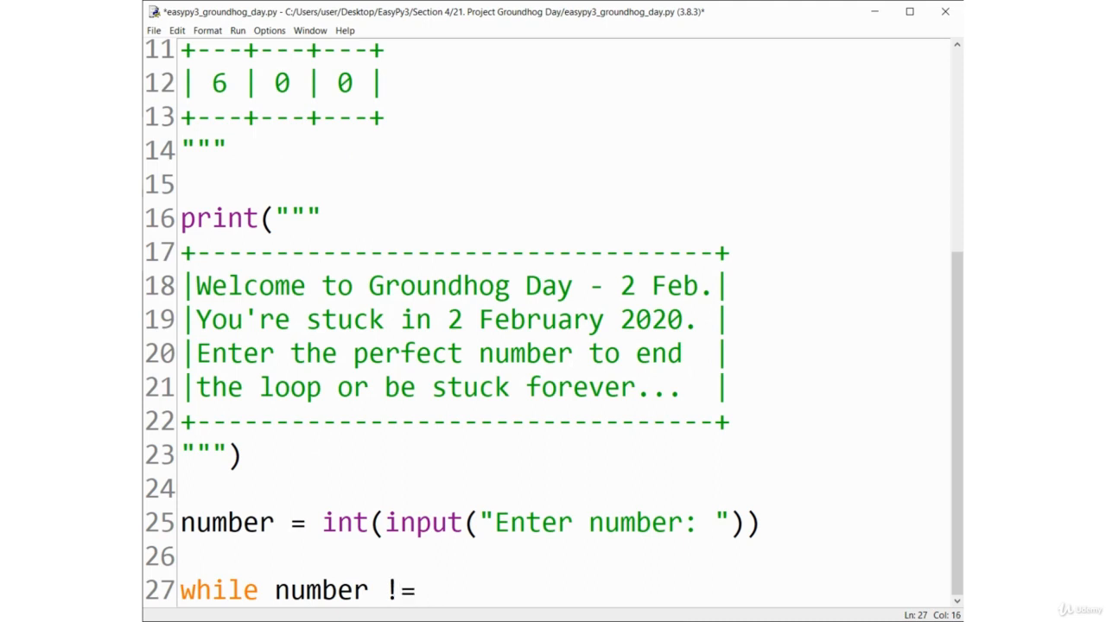
text(perfect_)
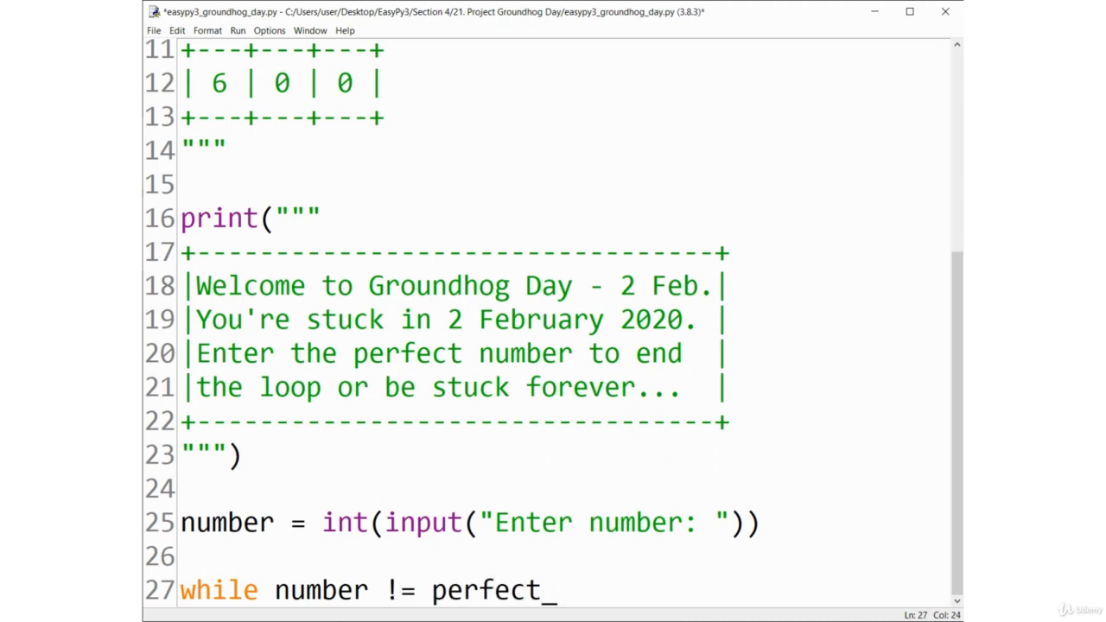
text(number:)
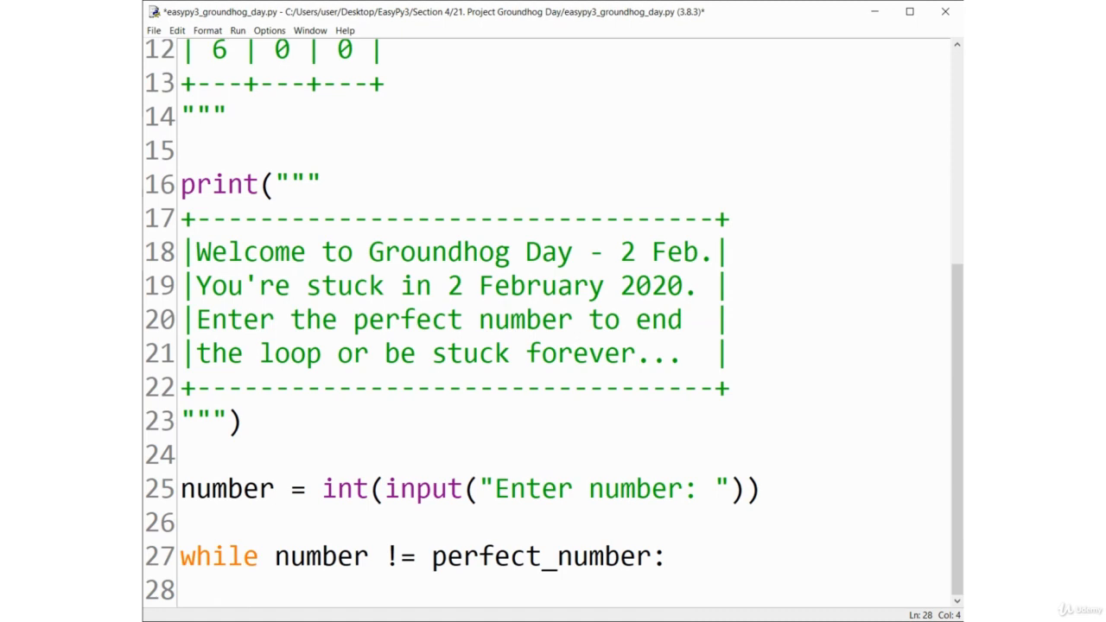
text(if number)
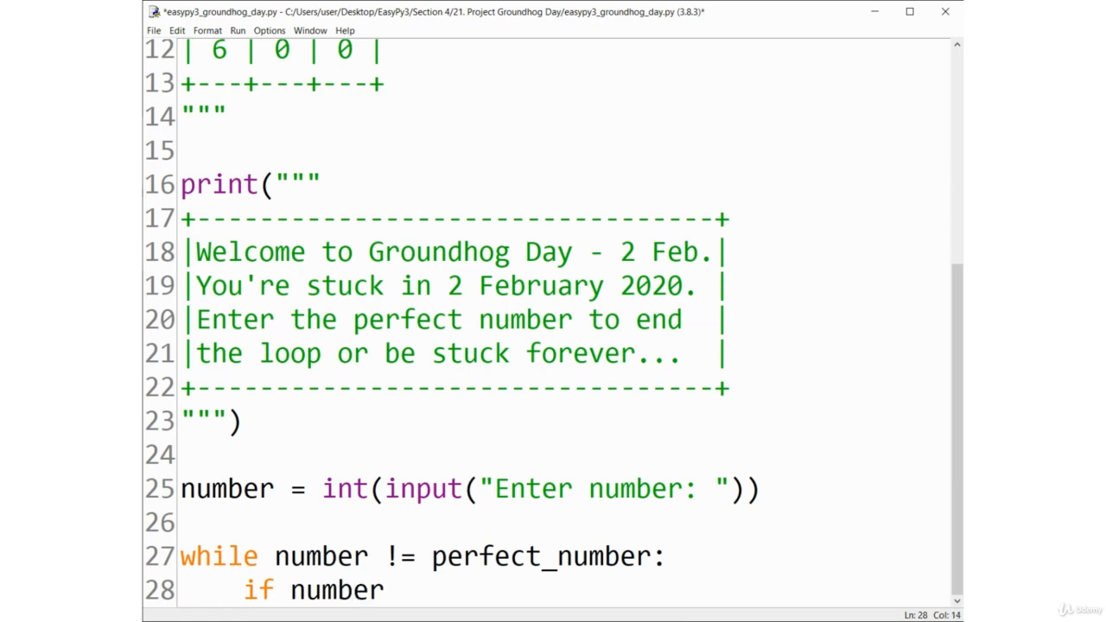
text(<)
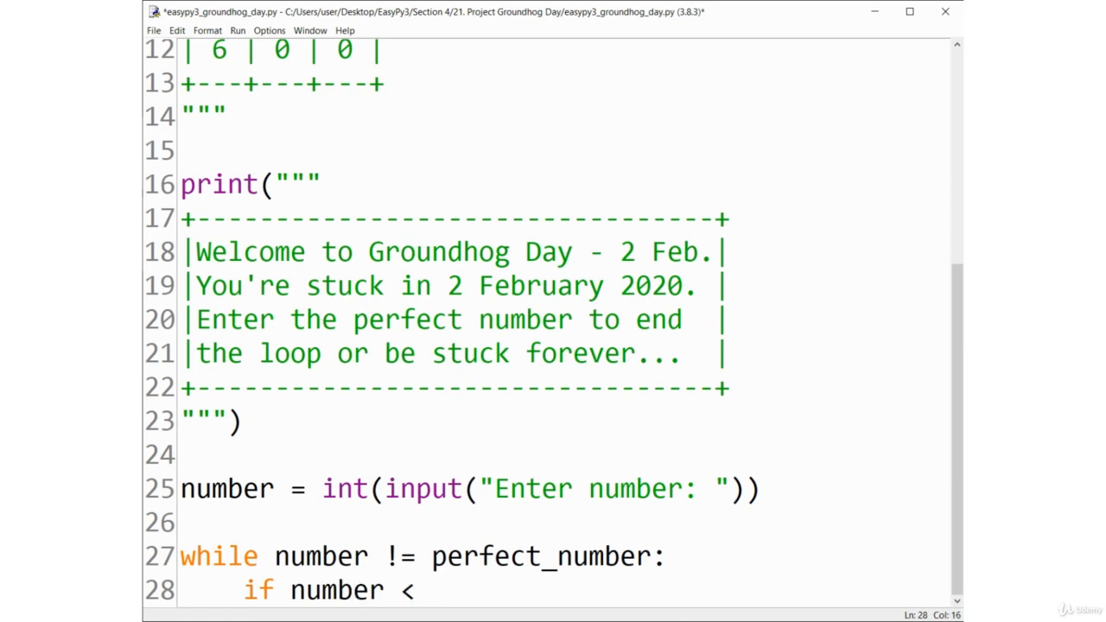
text(perfect_number:)
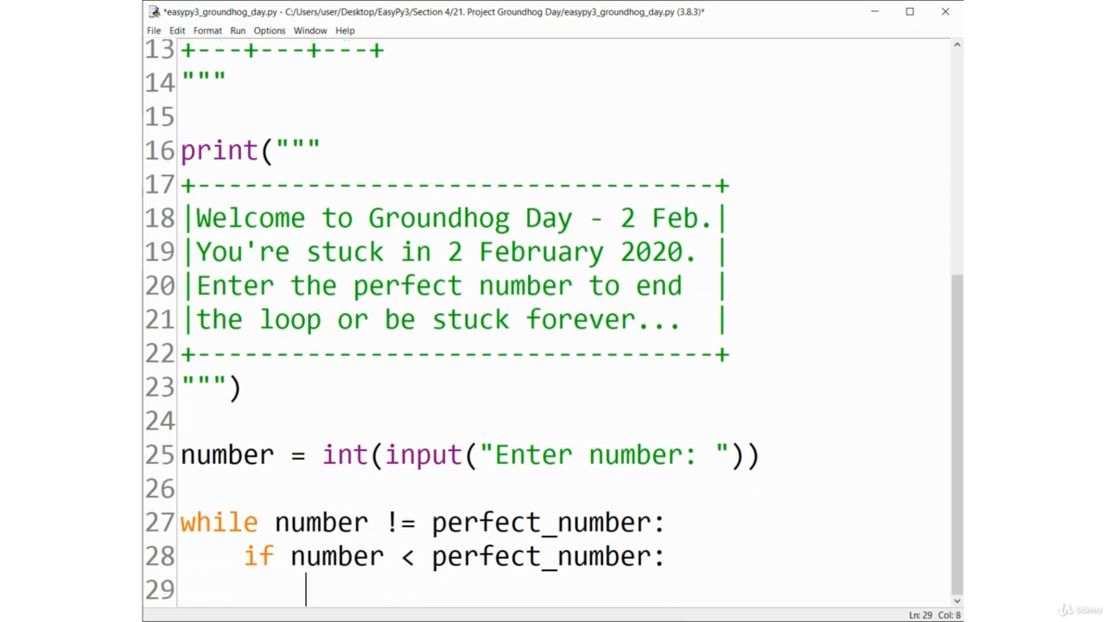
In the too-low branch print clock1 and clock2, each followed by time.sleep(1)
text(pr)
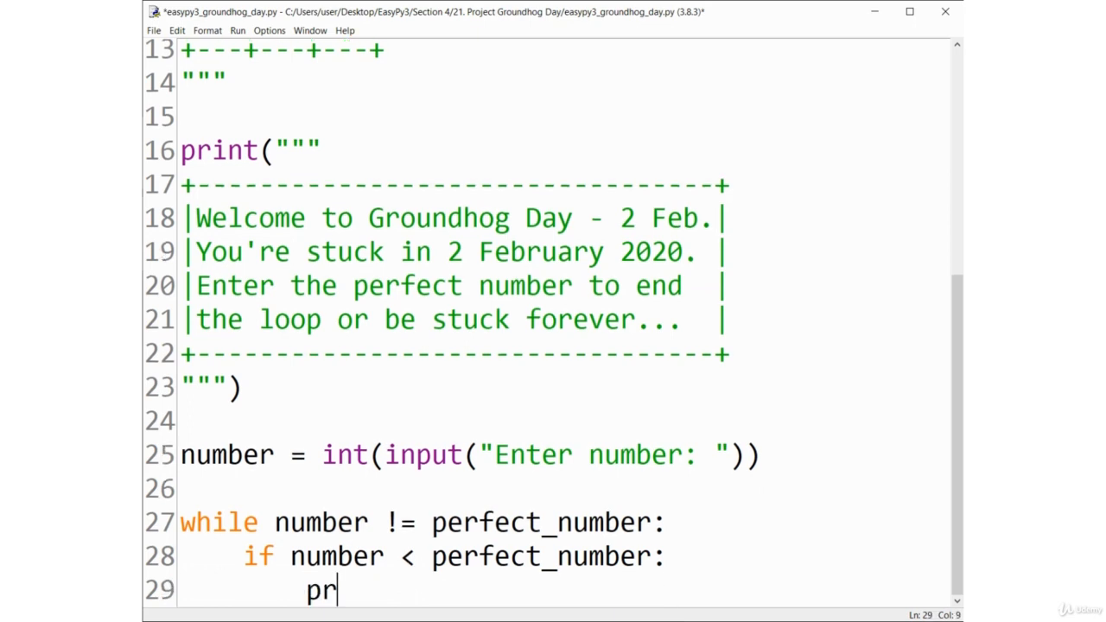
text(int(cl)
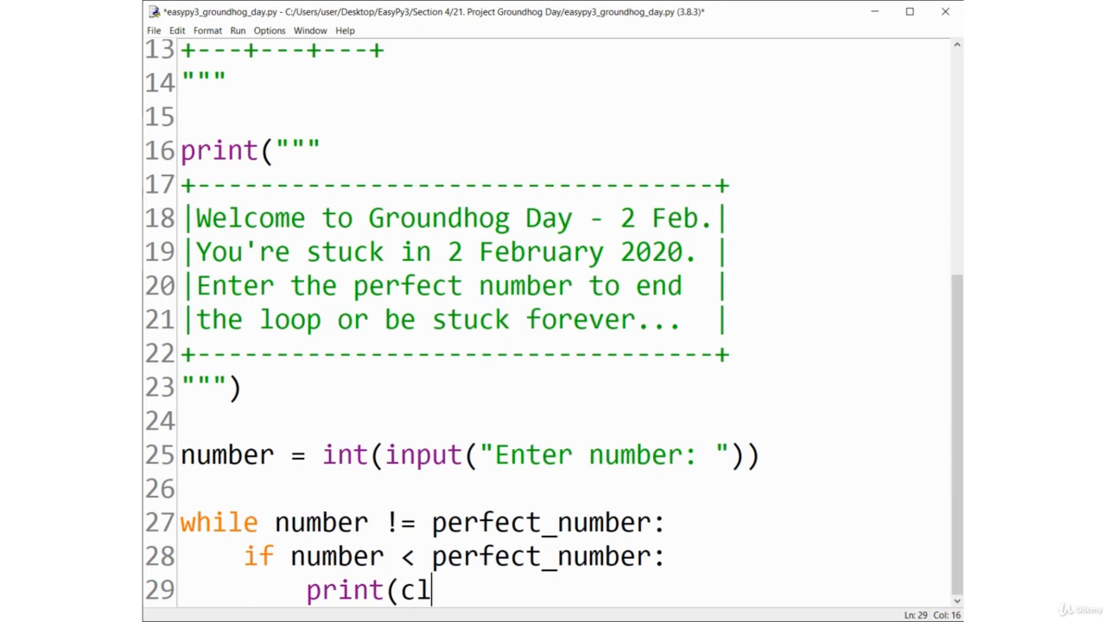
text(ock1))
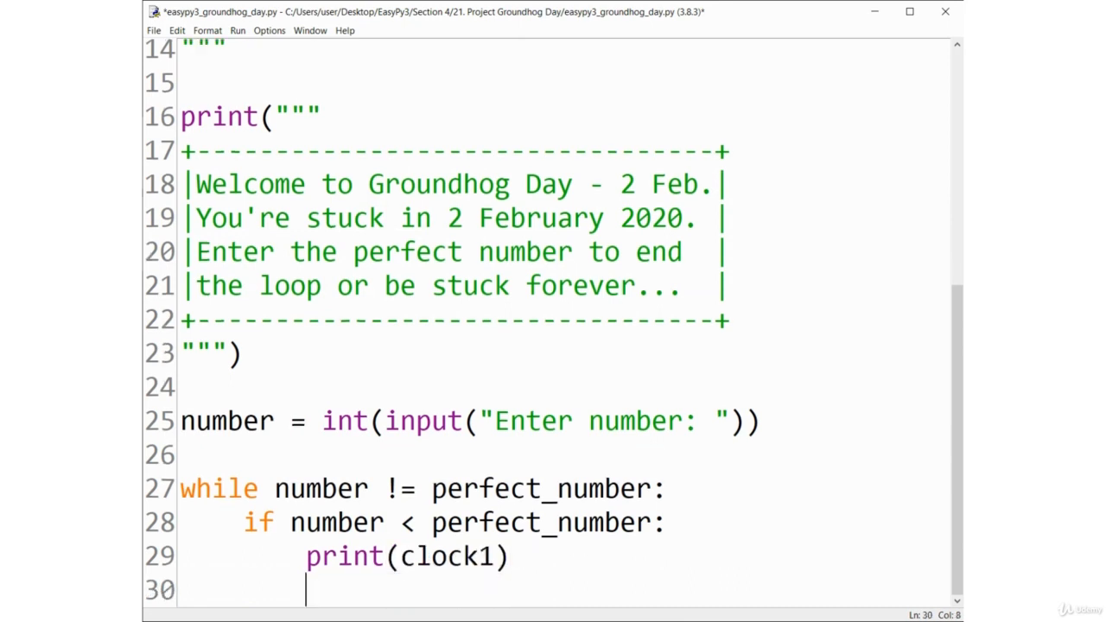
text(time.sleep(1)
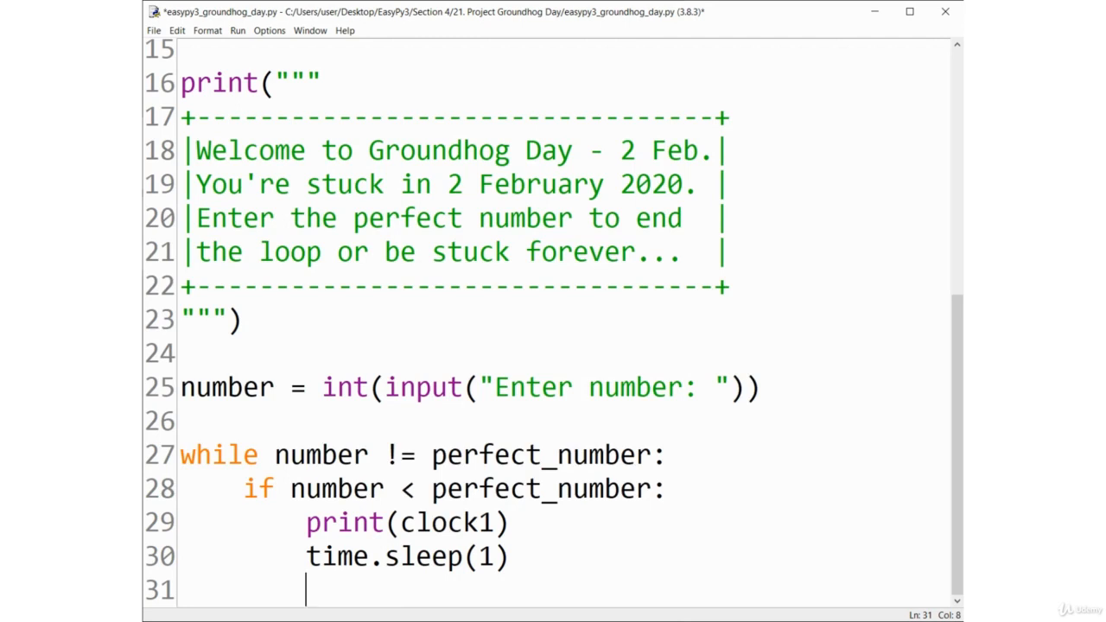
text(print(c)
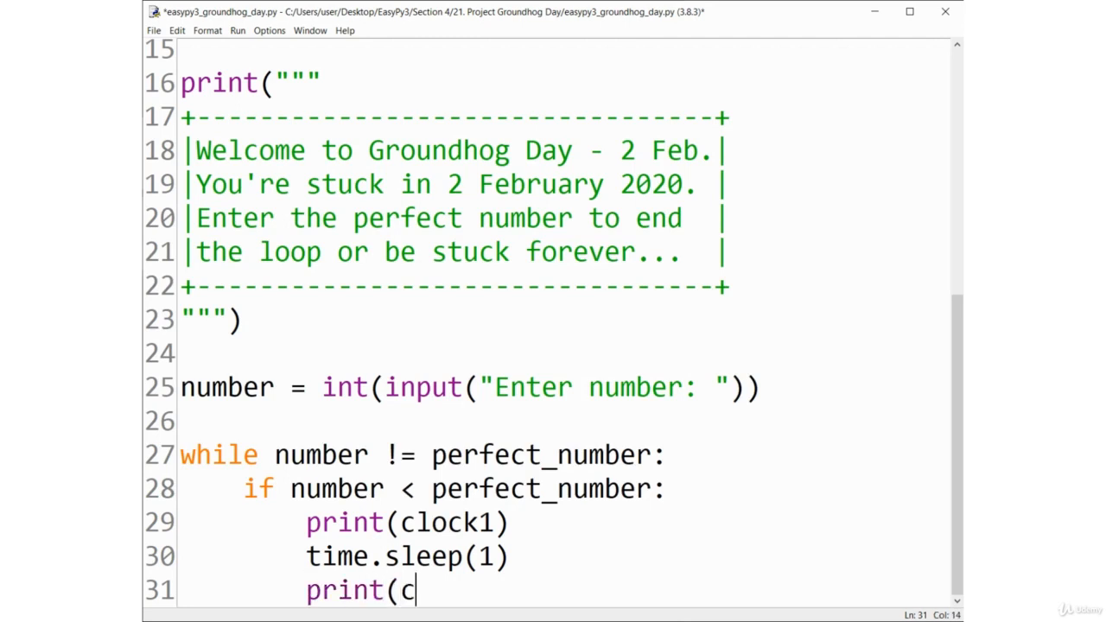
text(lock2))
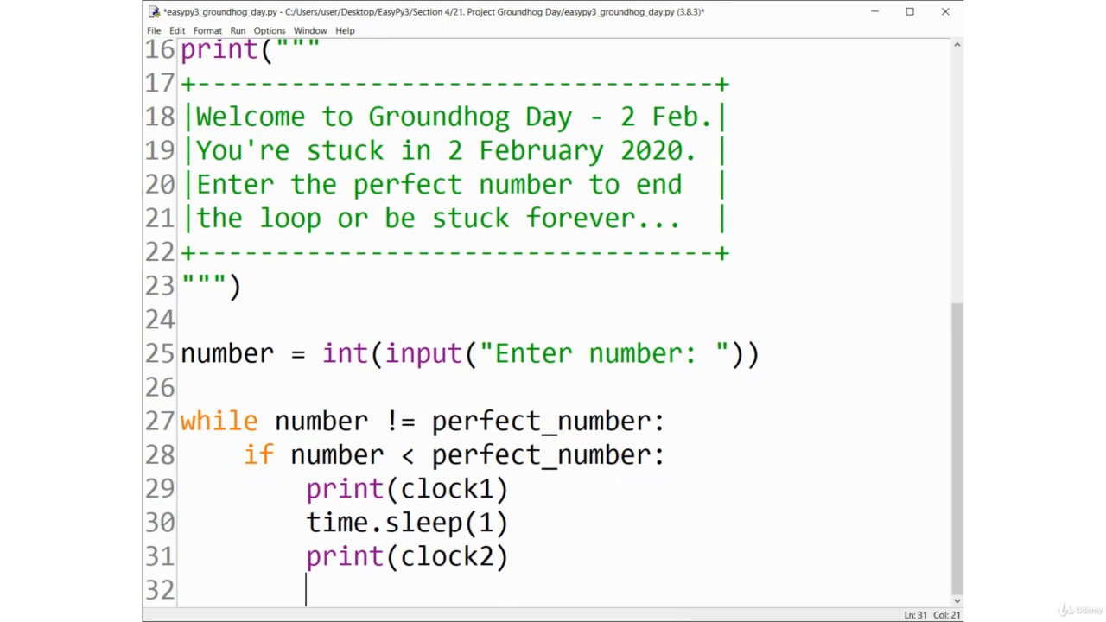
text(time.sle)
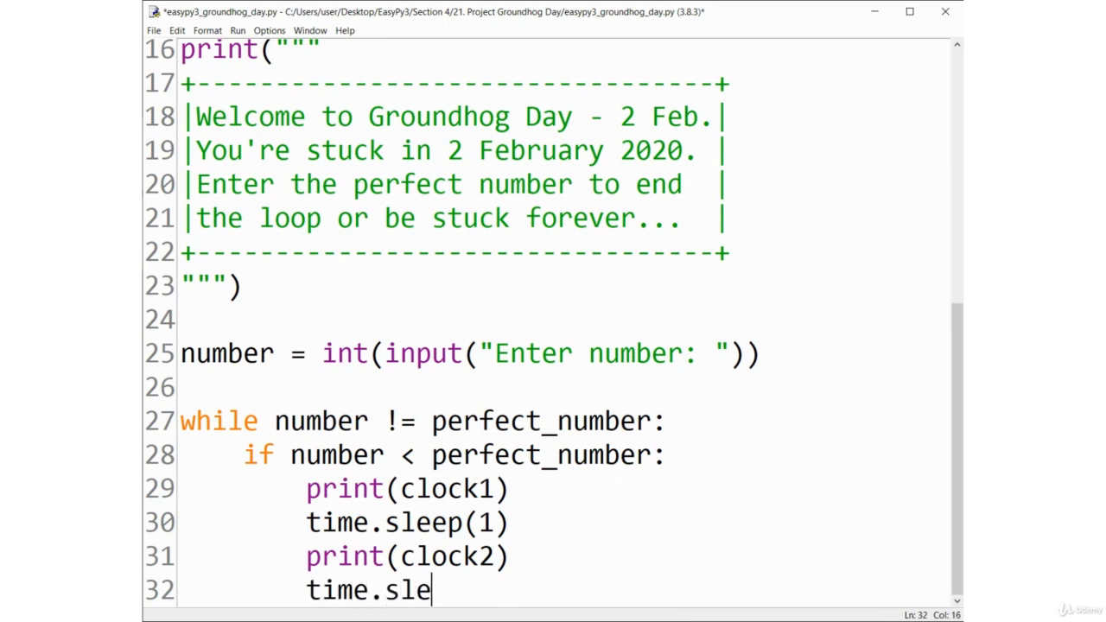
text(ep(1))
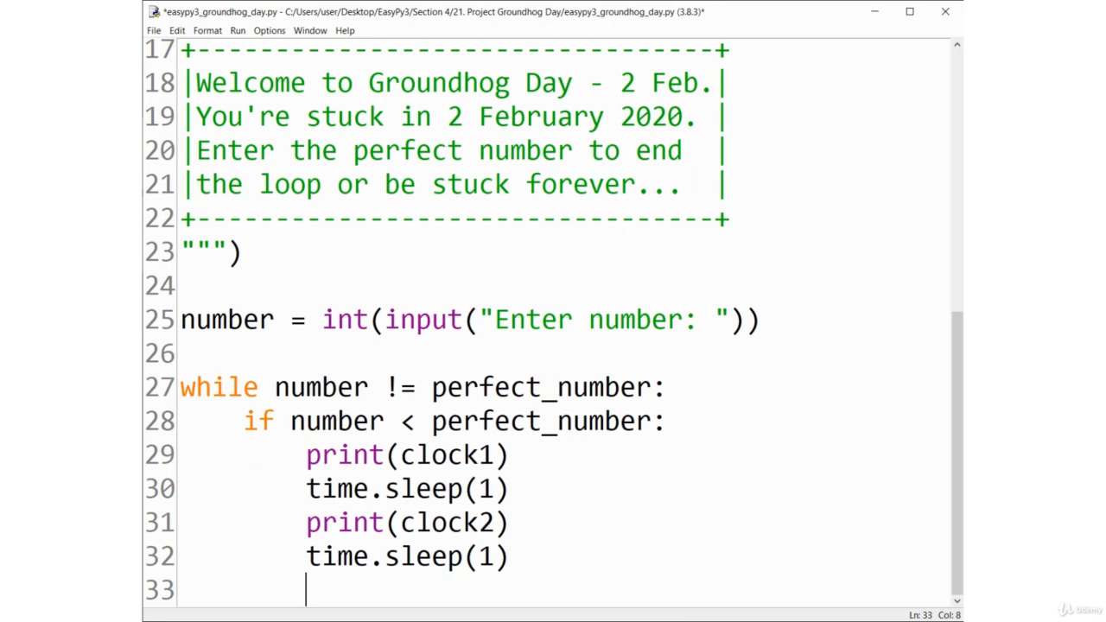
Print "February 2\nNumber too low.\n" and begin the else branch
text(print()
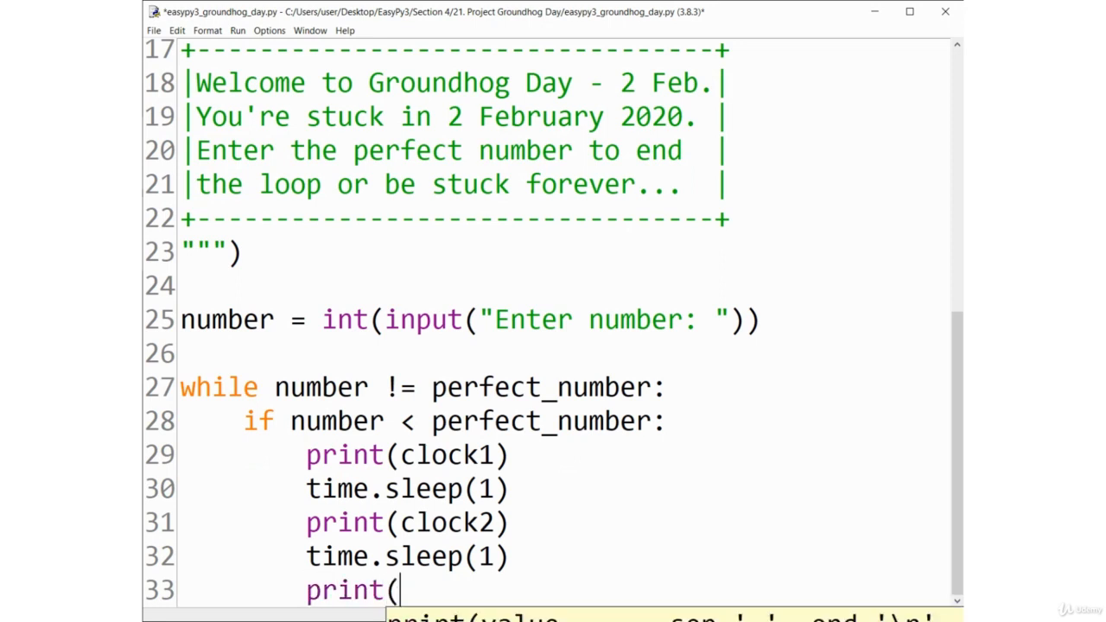
text("Feb)
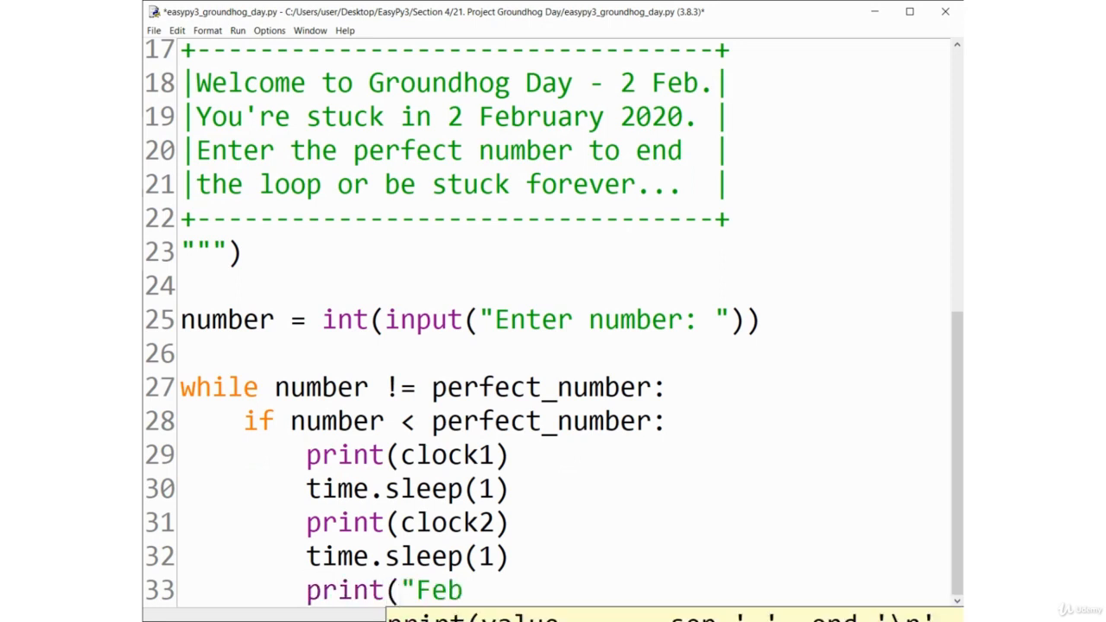
text(ruary)
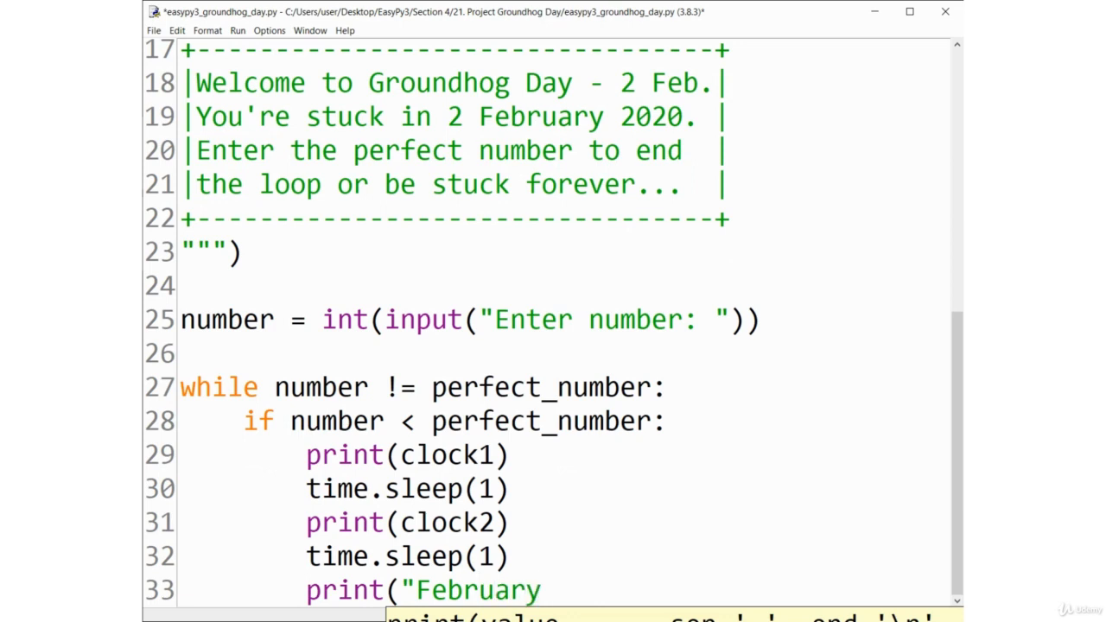
text(2)
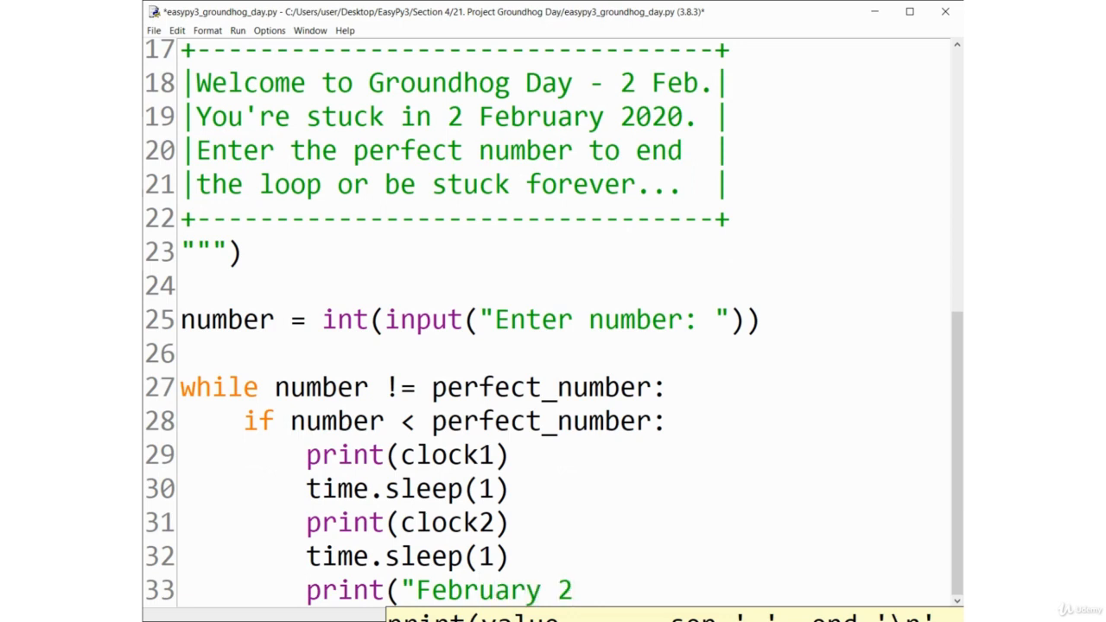
text(\n N)
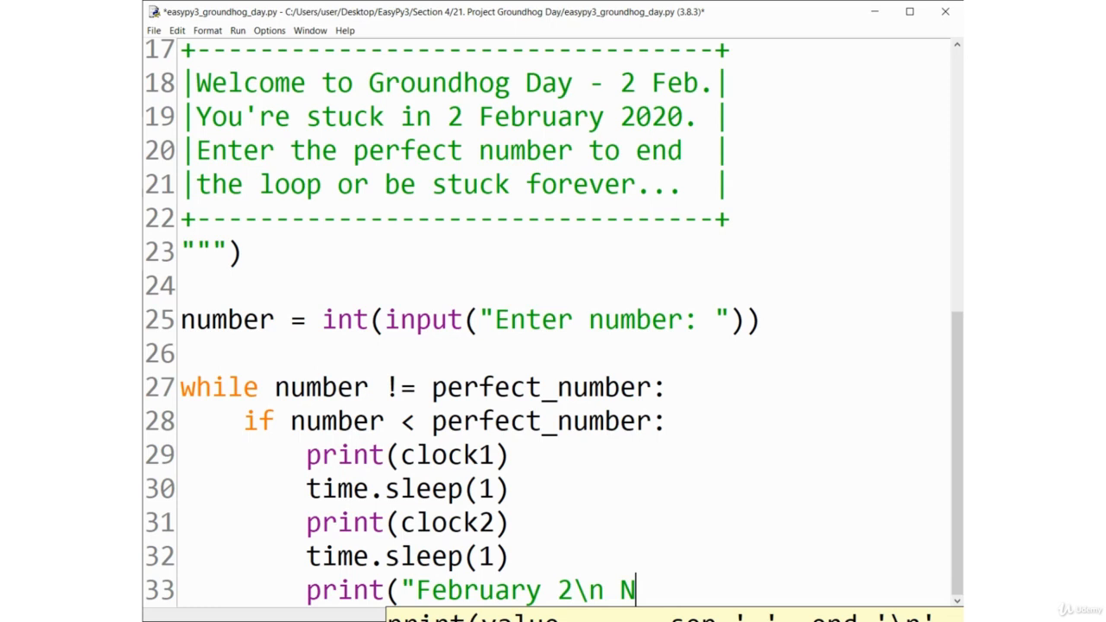
text(umber)
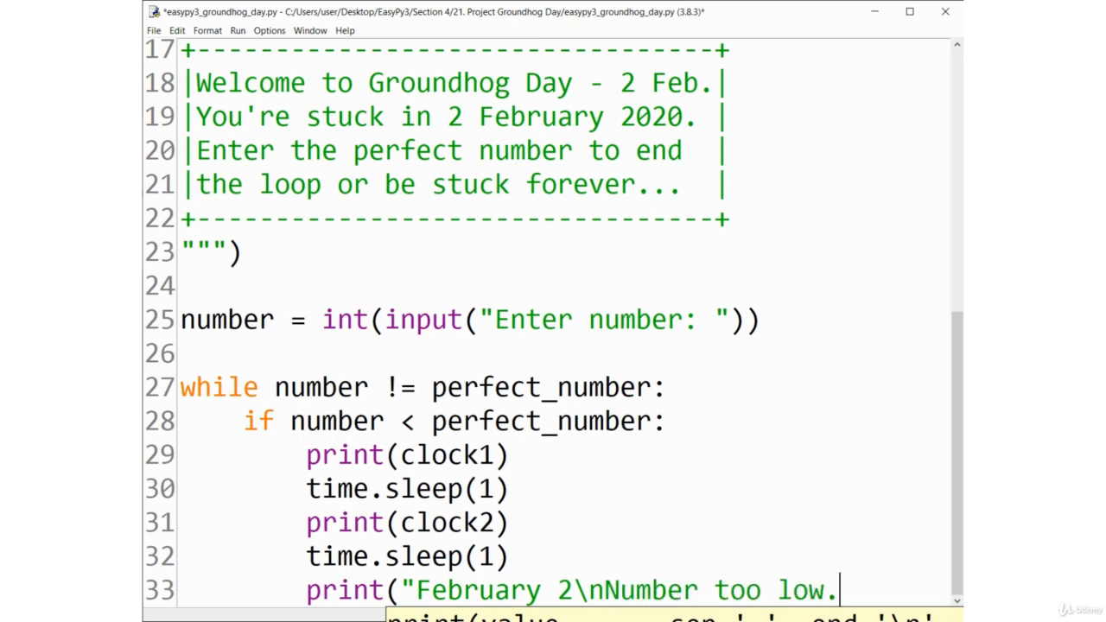
text(\n"))
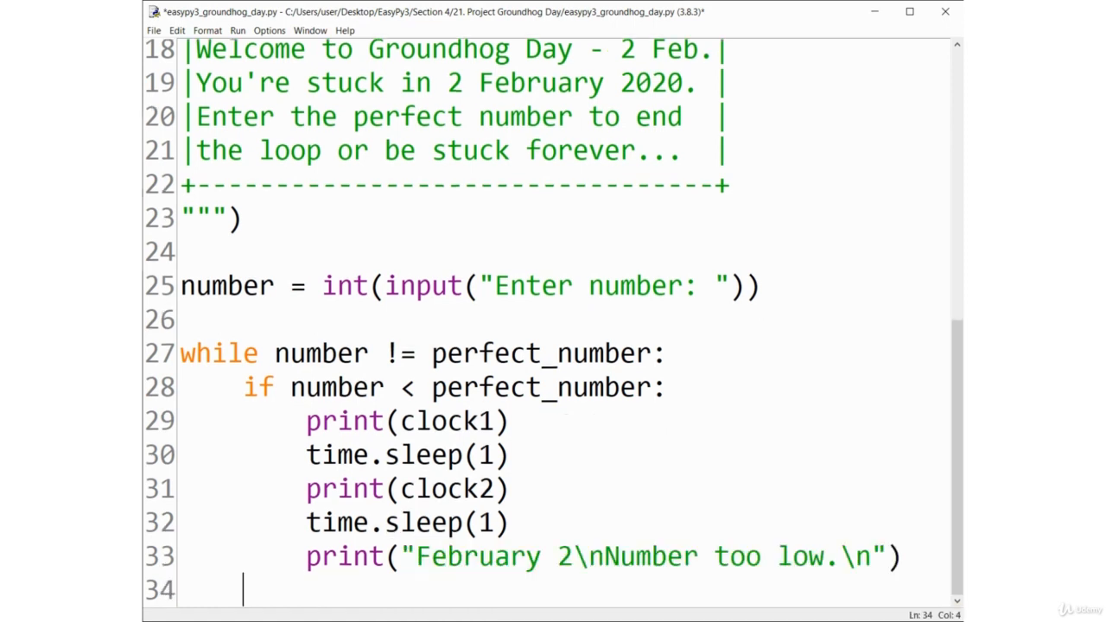
text(else:)
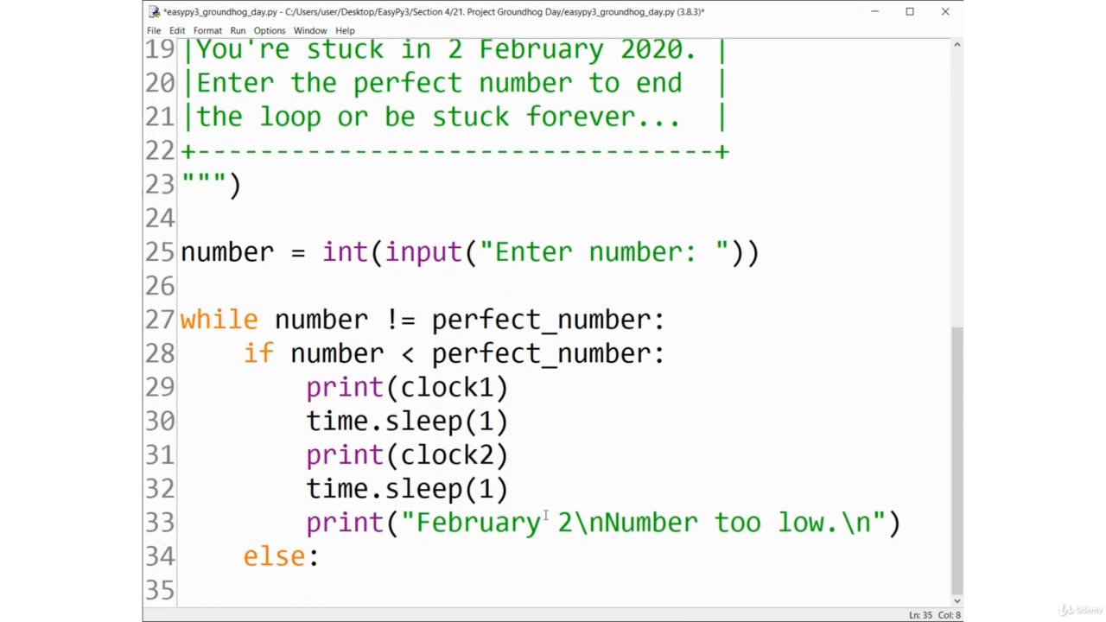
Copy the clock lines into else with 'Number too high.', then re-read number = int(input("Enter number: ")) at loop end
drag(306, 387, 899, 522)
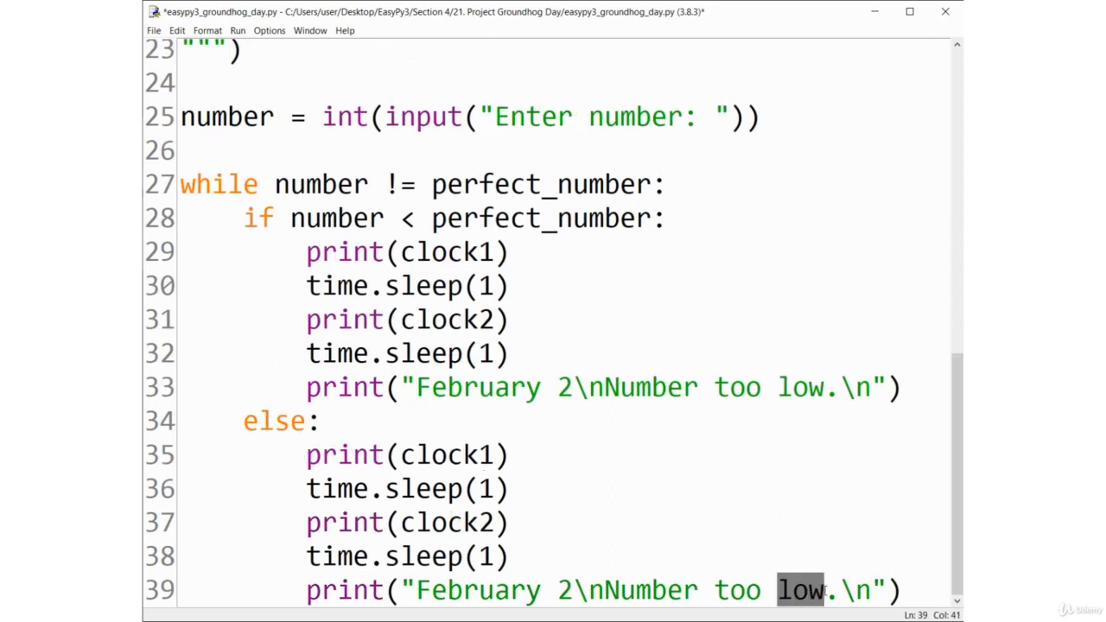
text(high)
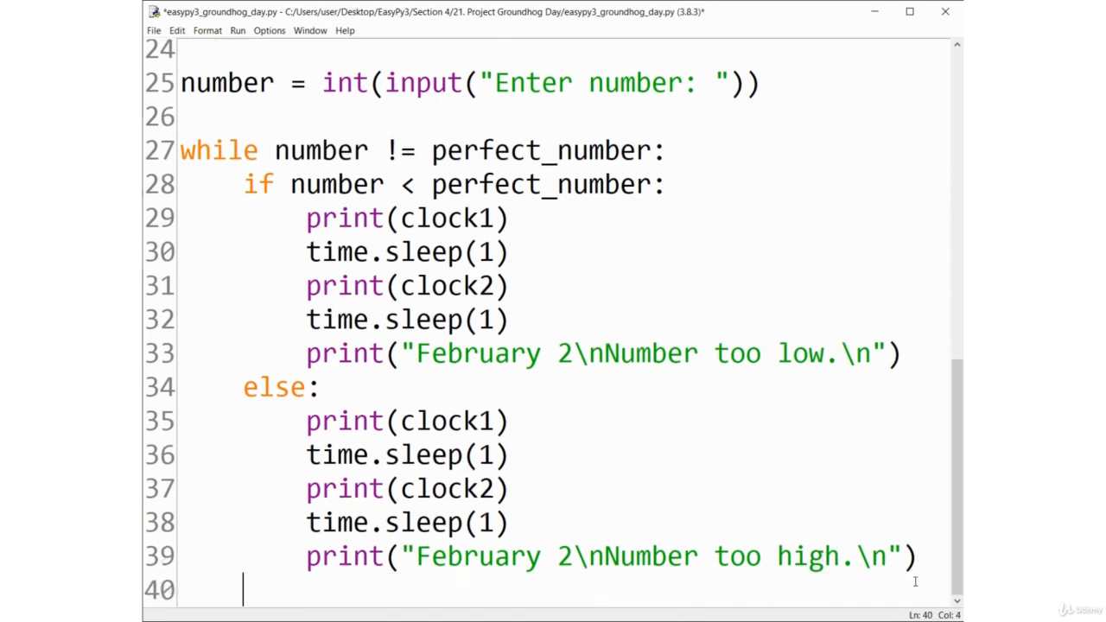
text(number)
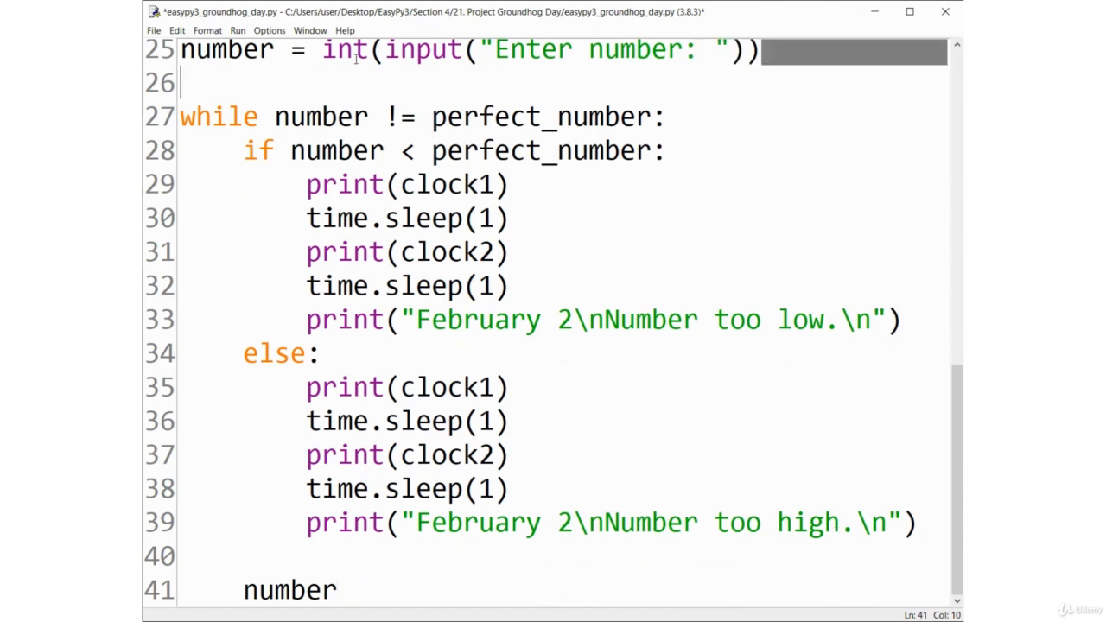
click(339, 591)
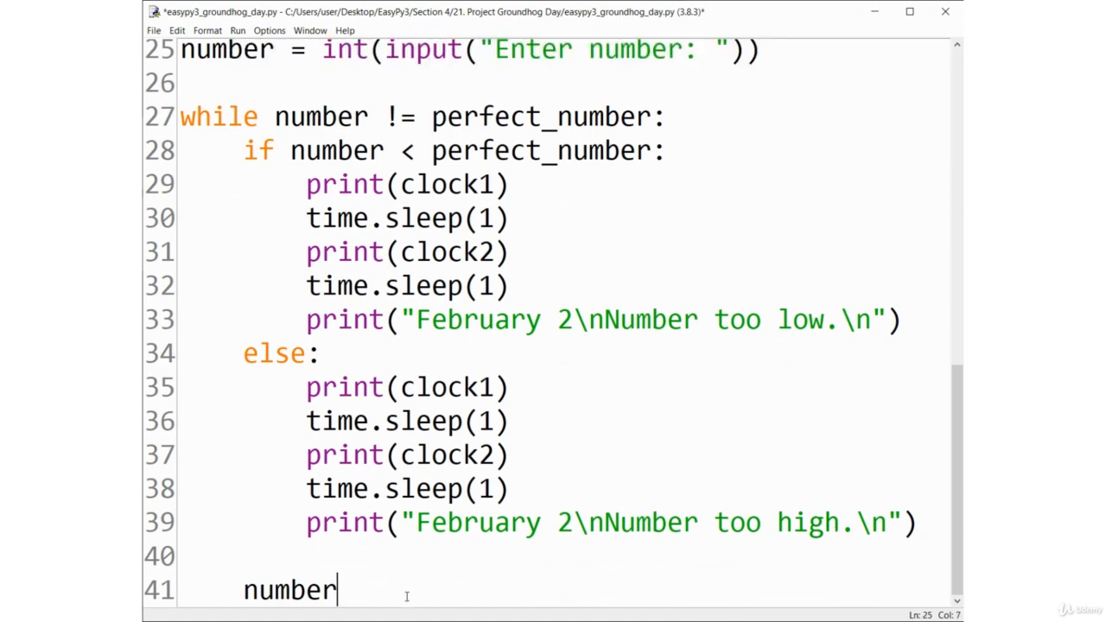
text(= int(input("Enter number: ")))
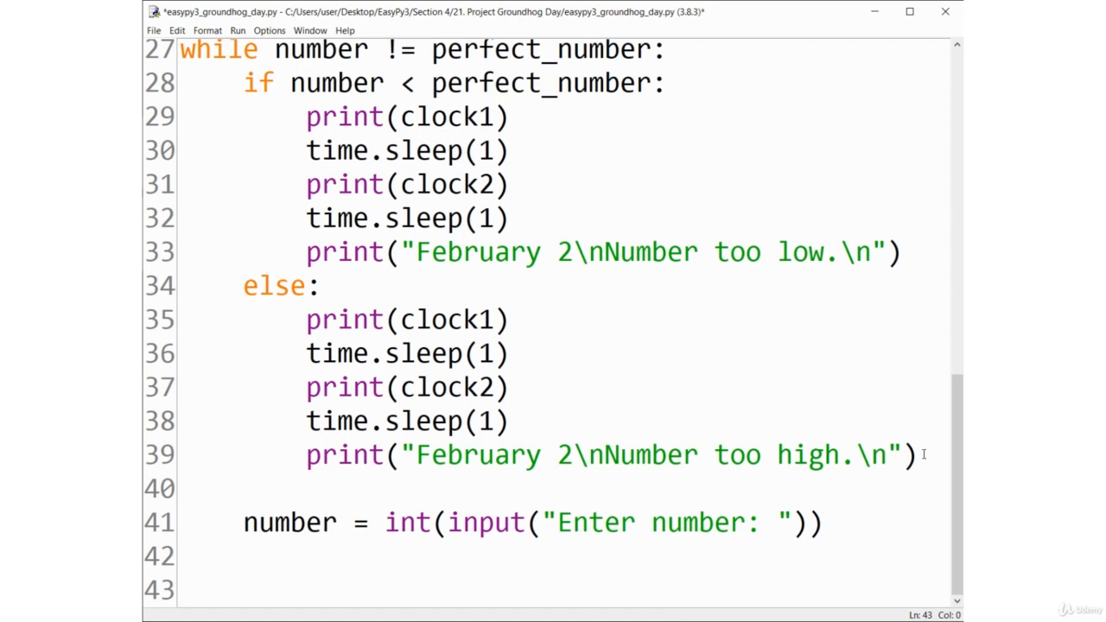
After the loop, paste the clock lines with "February 3\nToday is tomorrow!\n" and run the script
drag(306, 319, 917, 454)
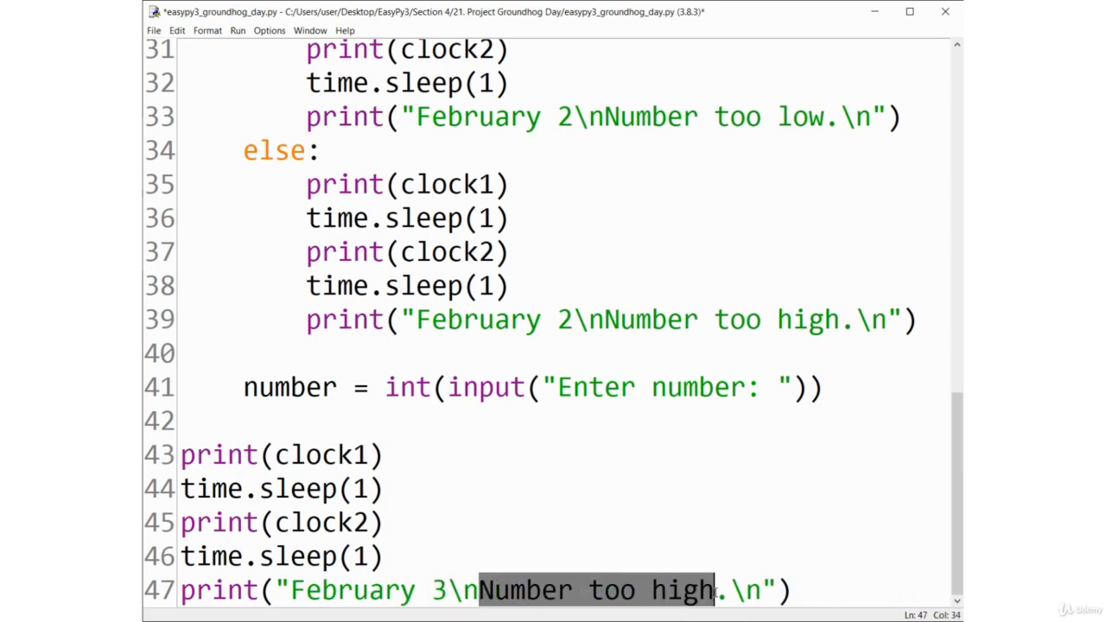
text(Today u)
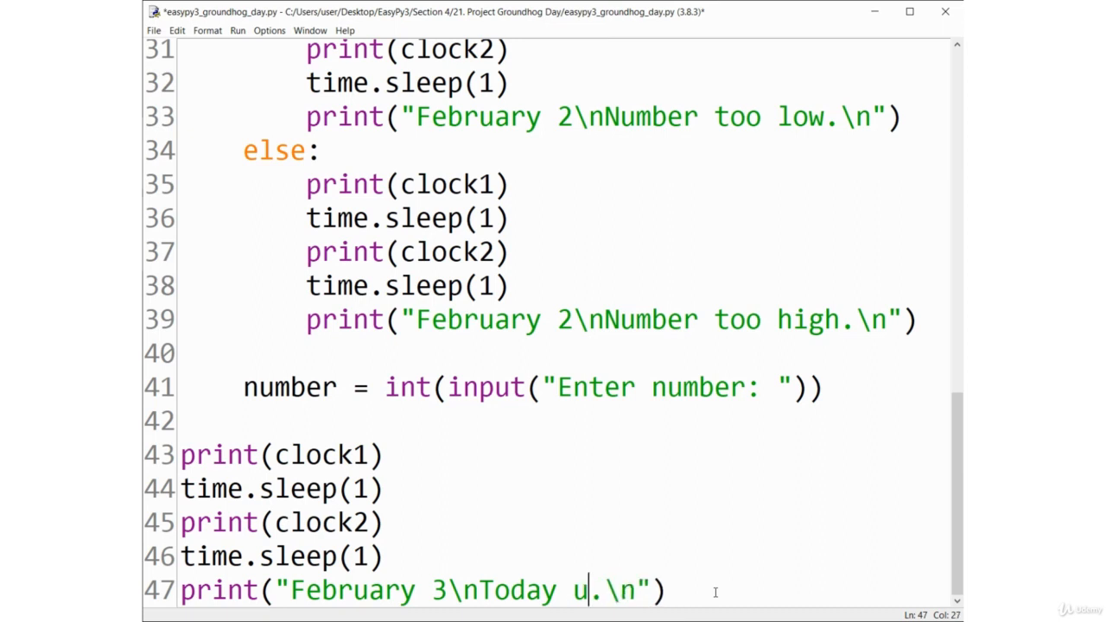
text(s tomor)
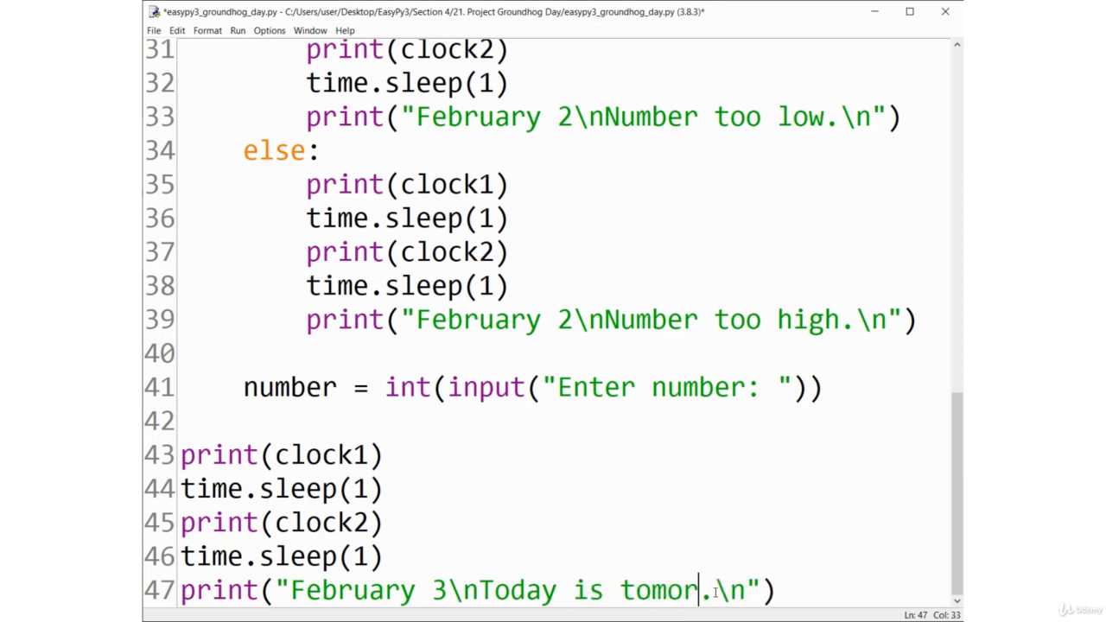
text(row!)
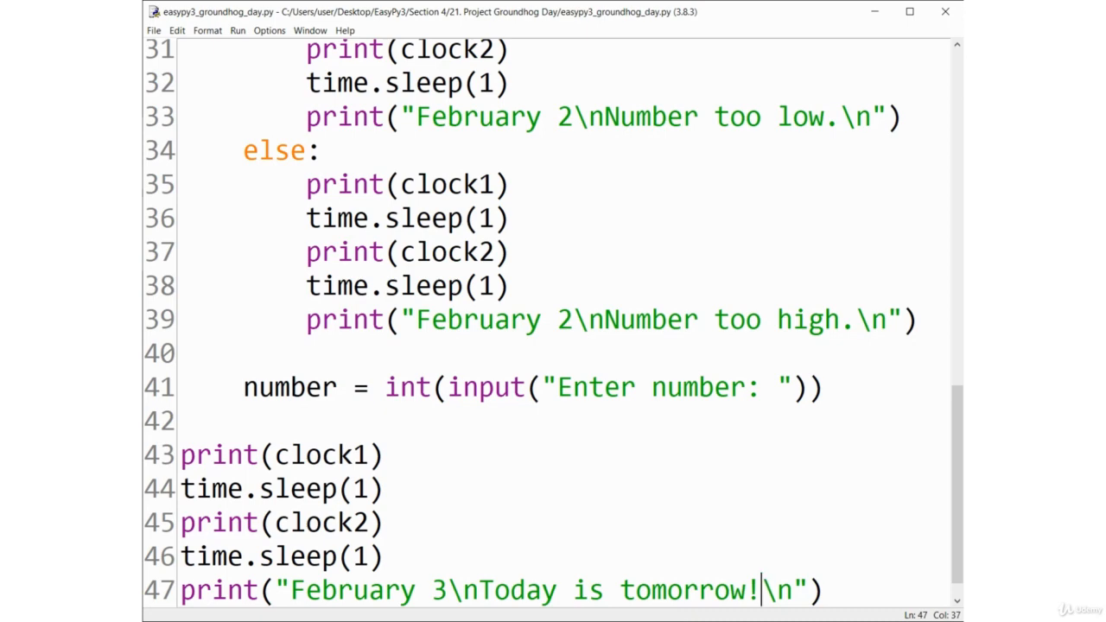
key(F5)
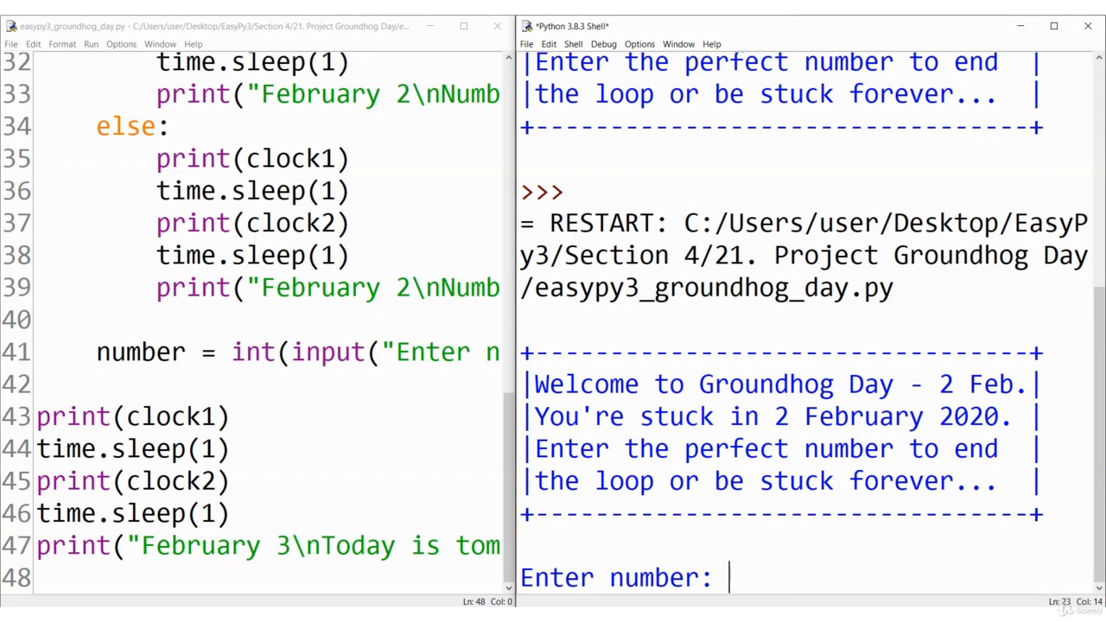
In the shell, guess 20 (too low), 20000 (too high), then 12395
text(20)
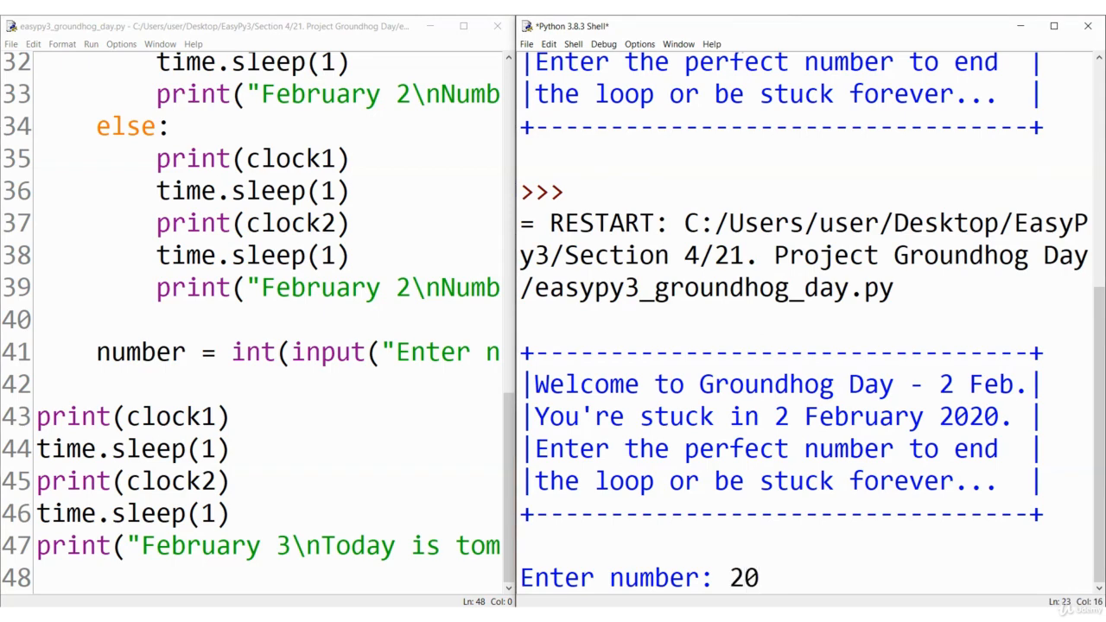
key(Return)
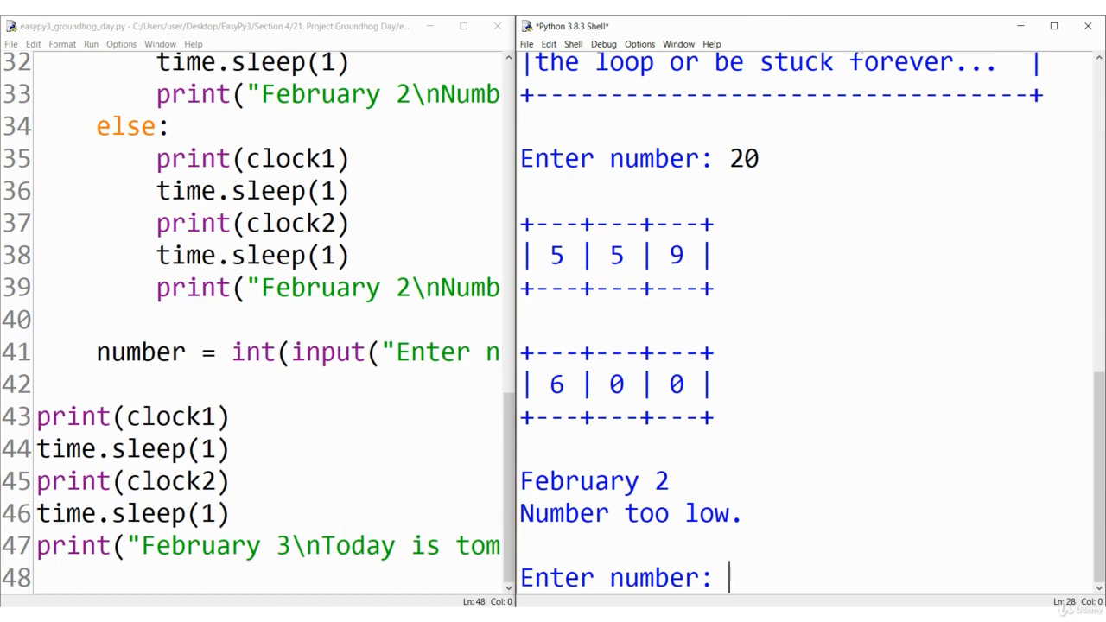
text(20000)
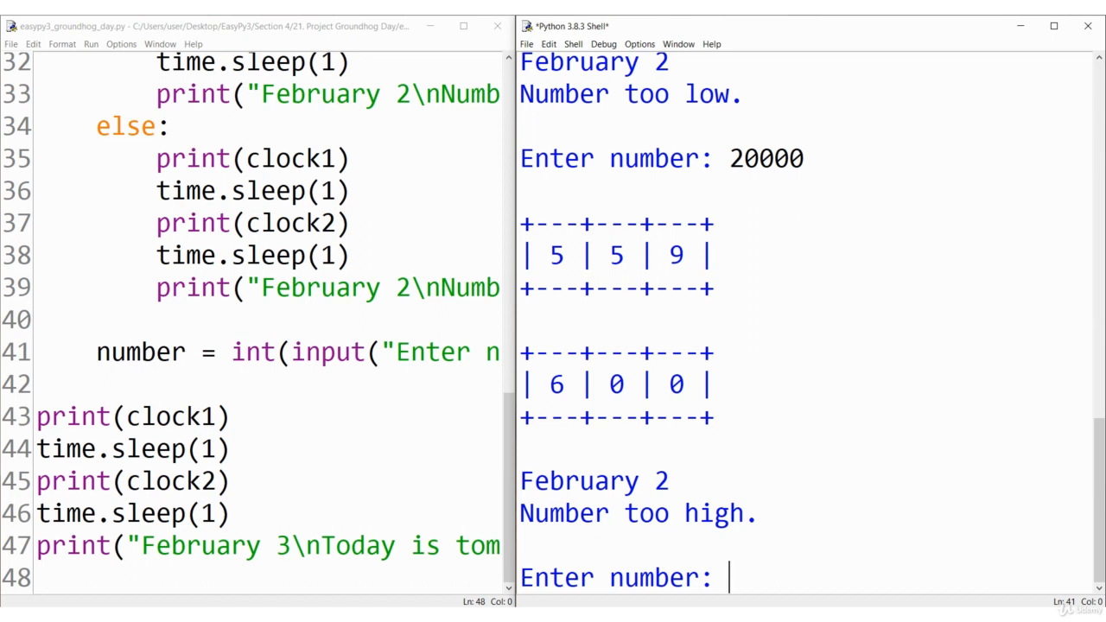
text(129)
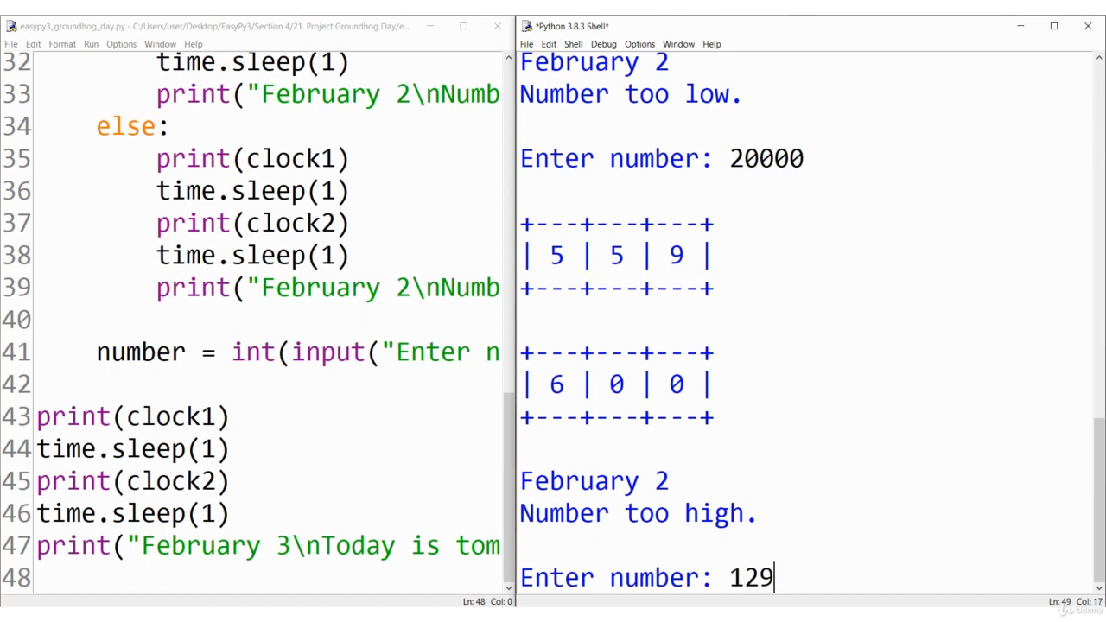
text(12395)
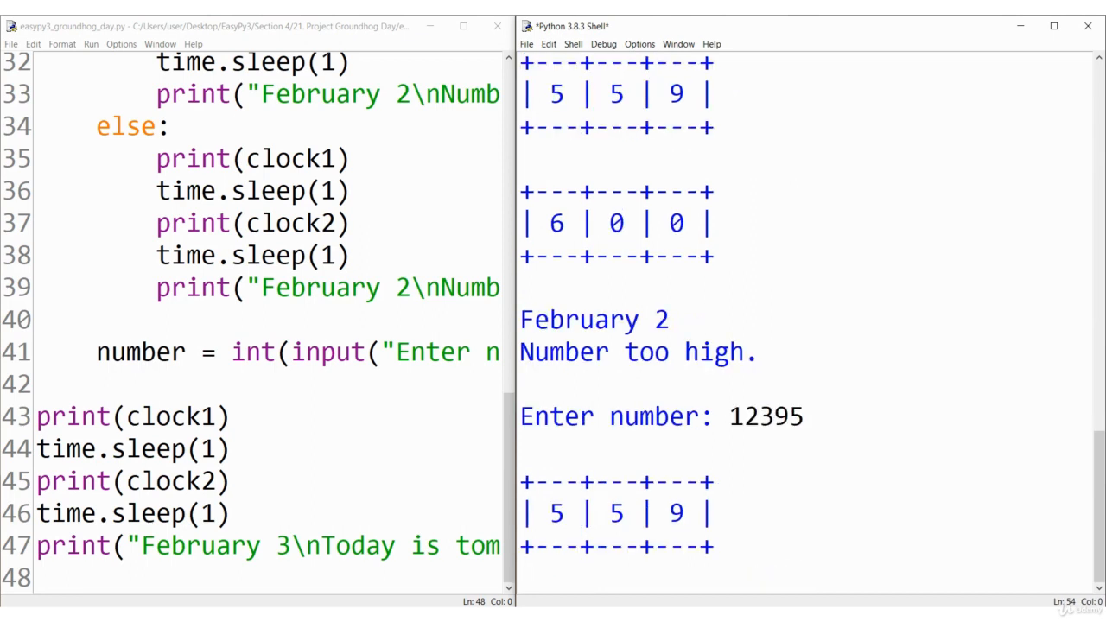